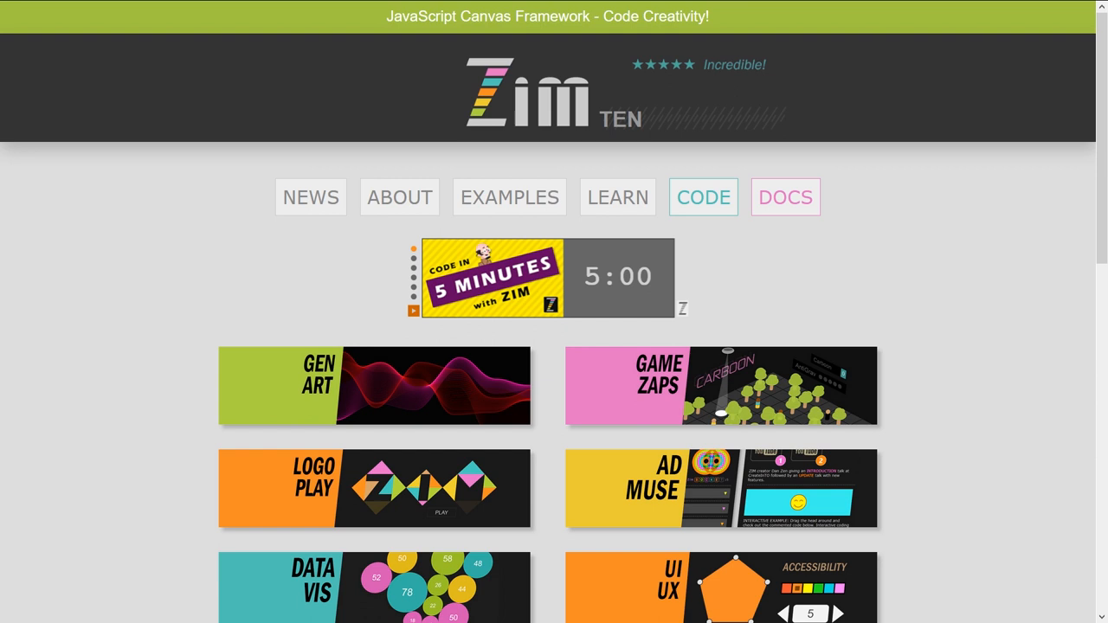
# Step: Scroll the home page to the GEN ART tile and open the Gen Art examples page
pyautogui.scroll(-3)
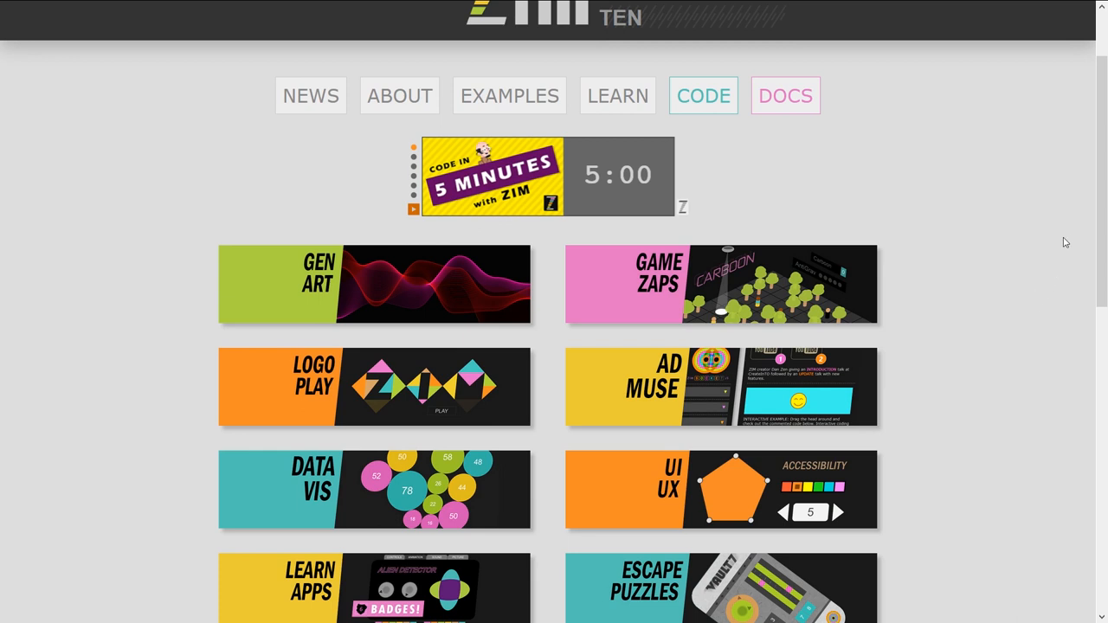
pyautogui.moveTo(995, 250)
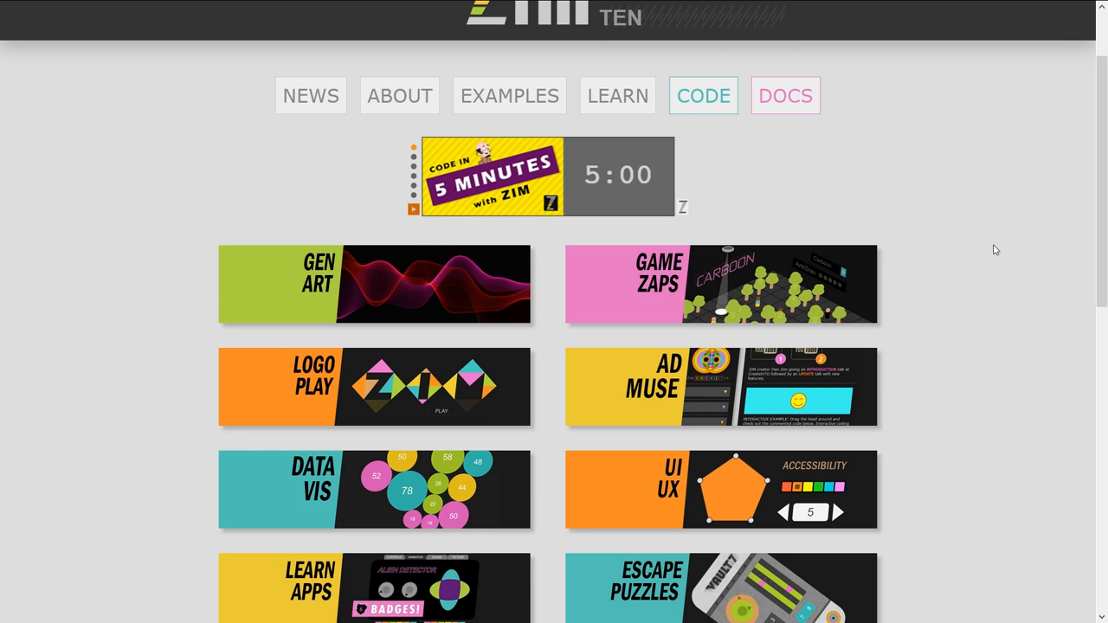
pyautogui.moveTo(1001, 225)
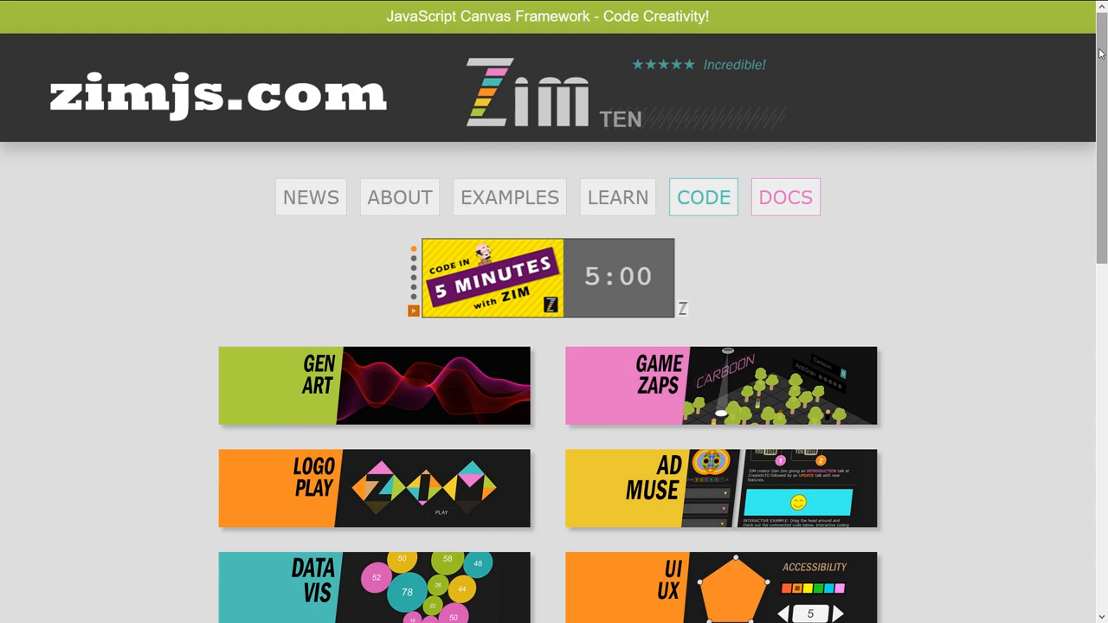
pyautogui.scroll(-3)
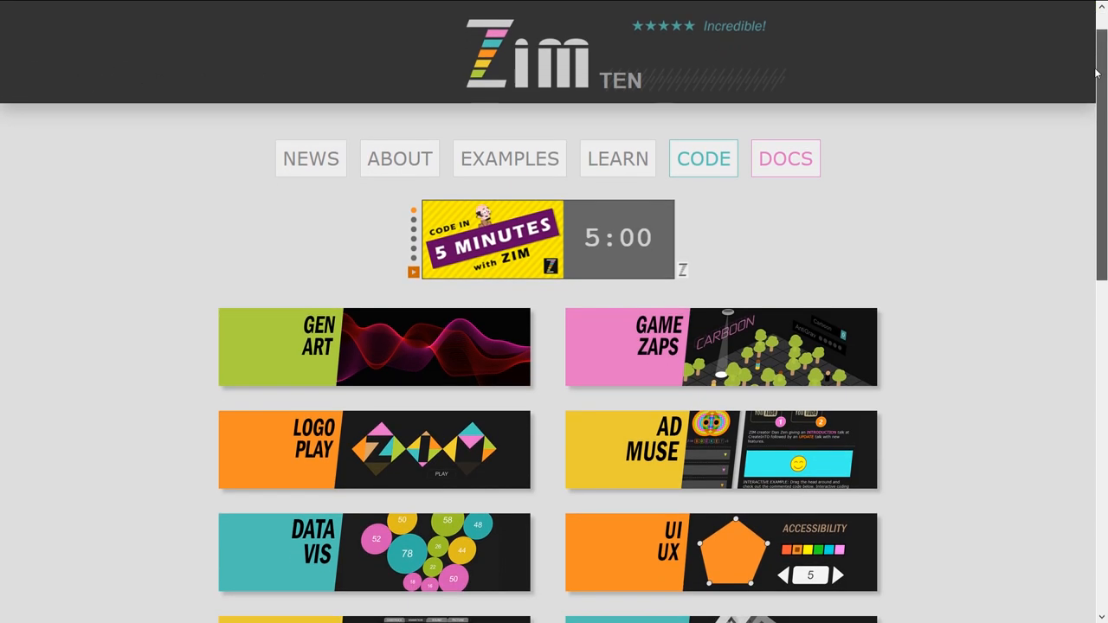
pyautogui.scroll(-3)
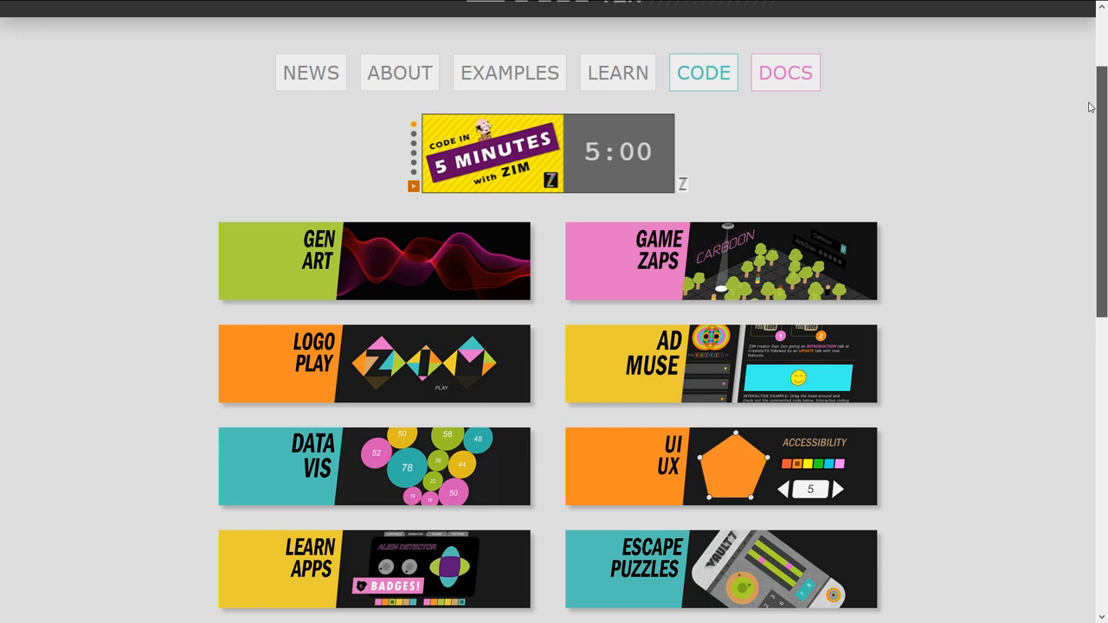
pyautogui.scroll(-3)
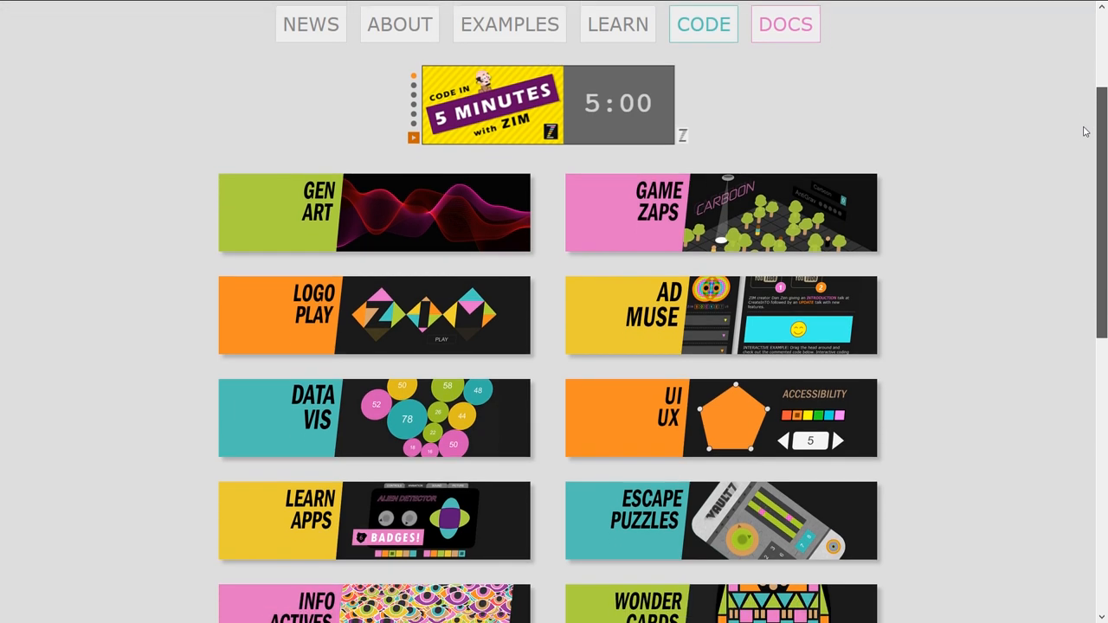
pyautogui.scroll(-3)
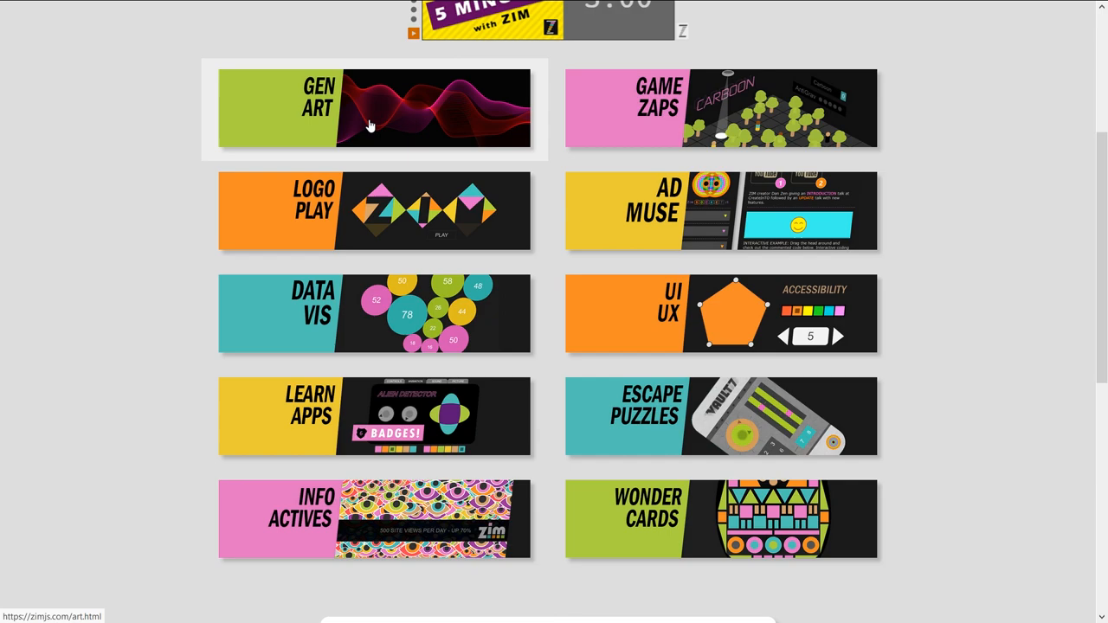
pyautogui.click(374, 107)
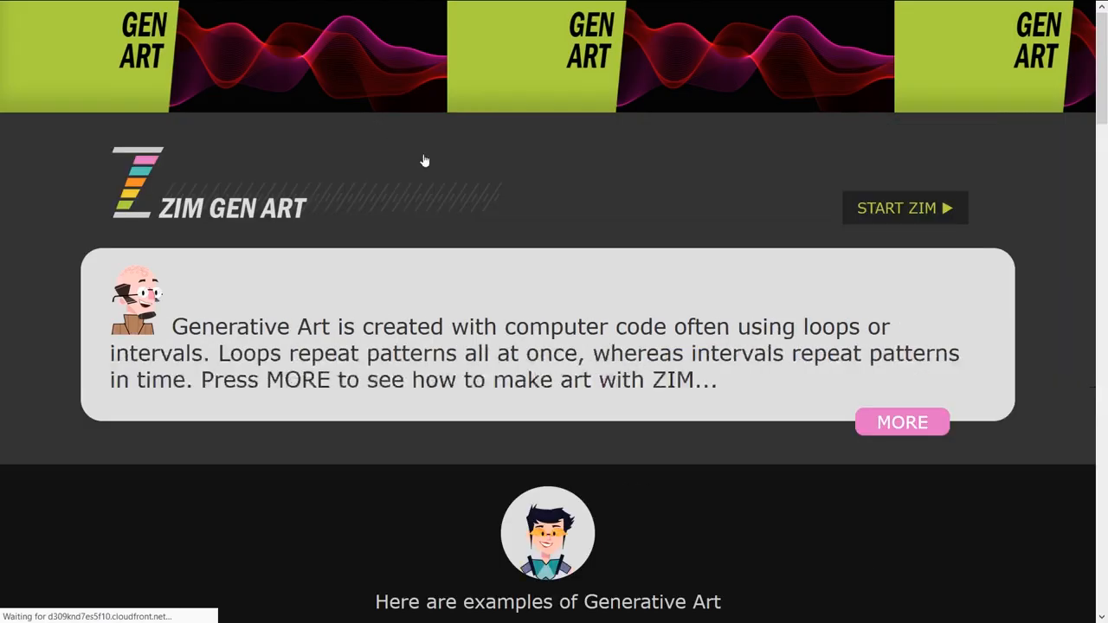
pyautogui.scroll(-3)
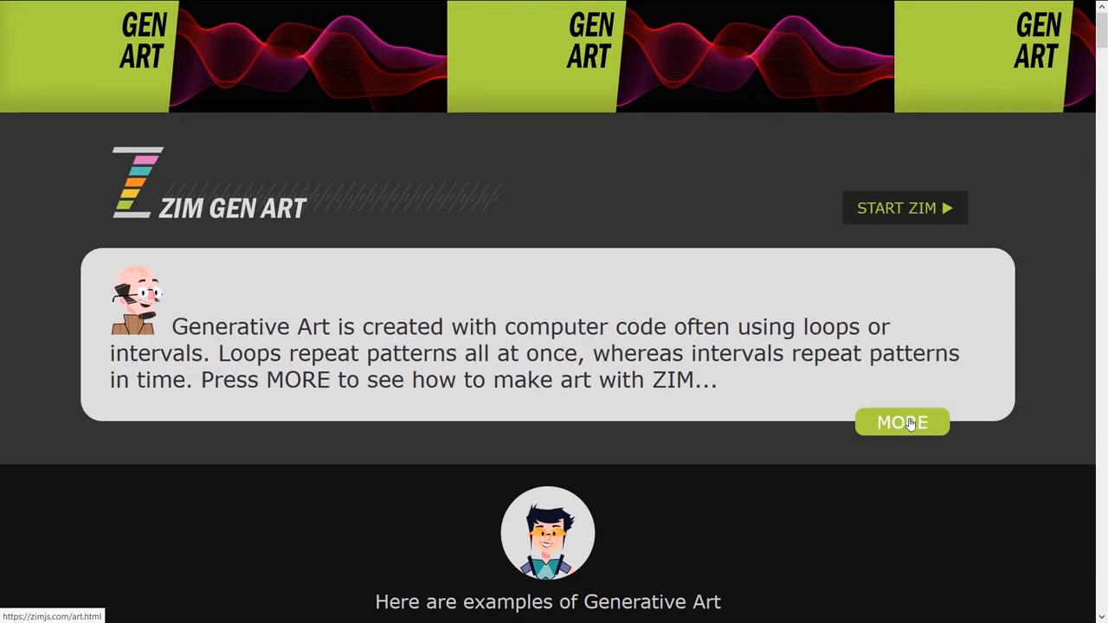
# Step: Expand the MORE explanation of generative art and read the Loops and Time sections
pyautogui.click(902, 422)
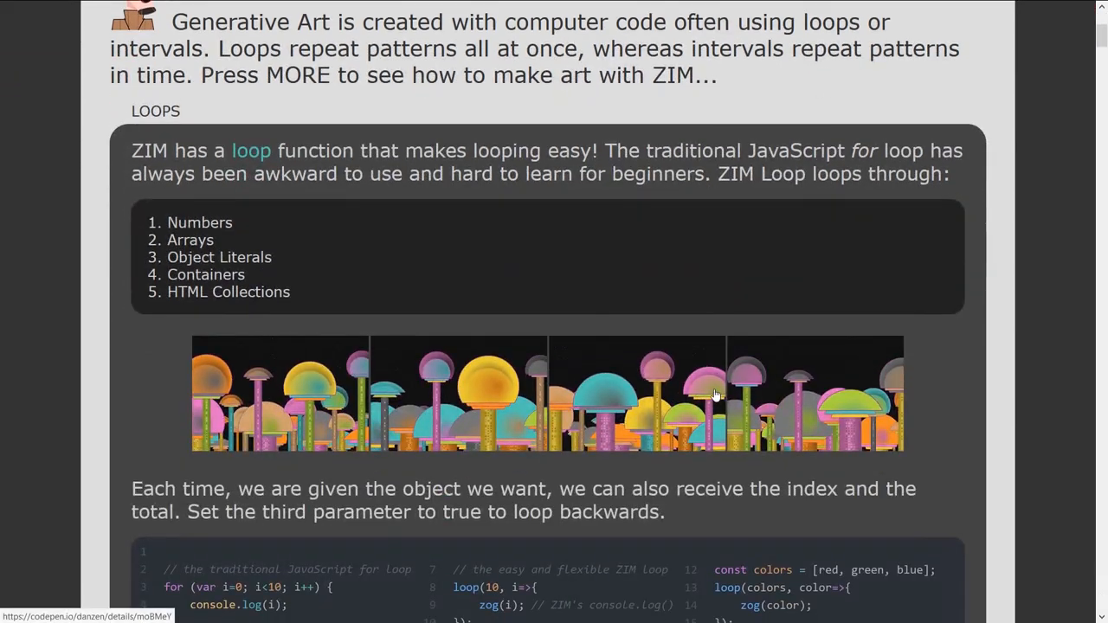
pyautogui.scroll(-3)
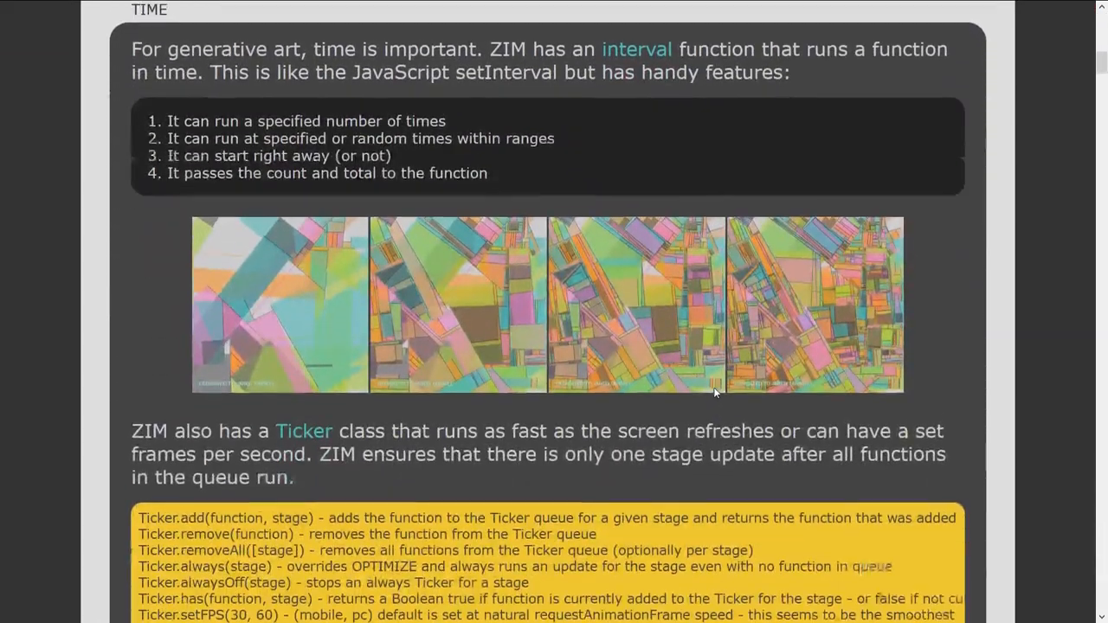
pyautogui.scroll(-3)
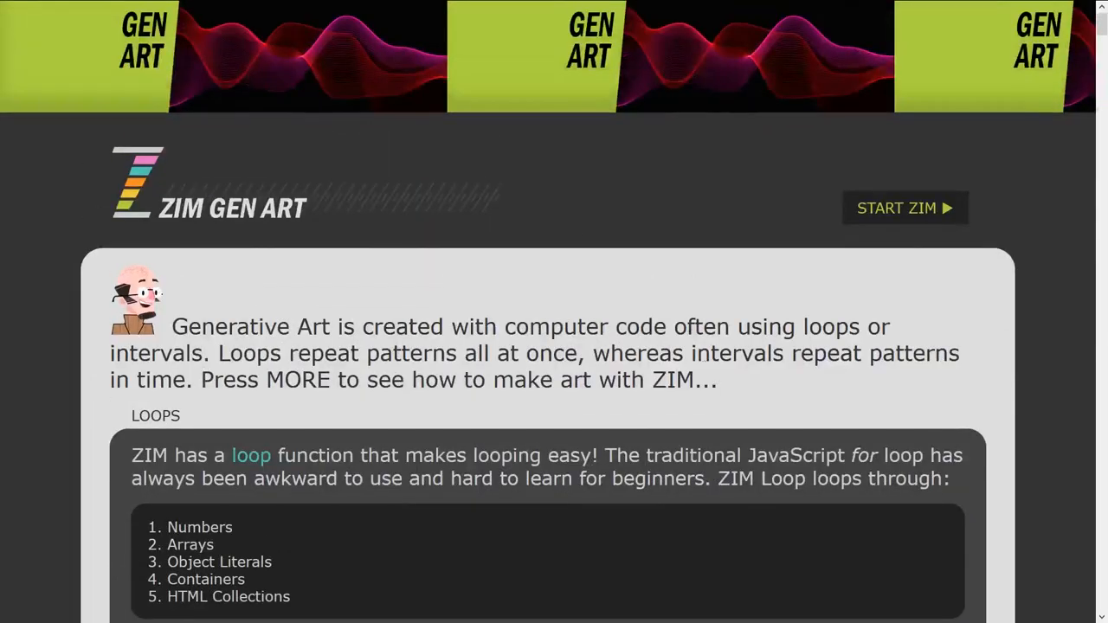
pyautogui.moveTo(905, 215)
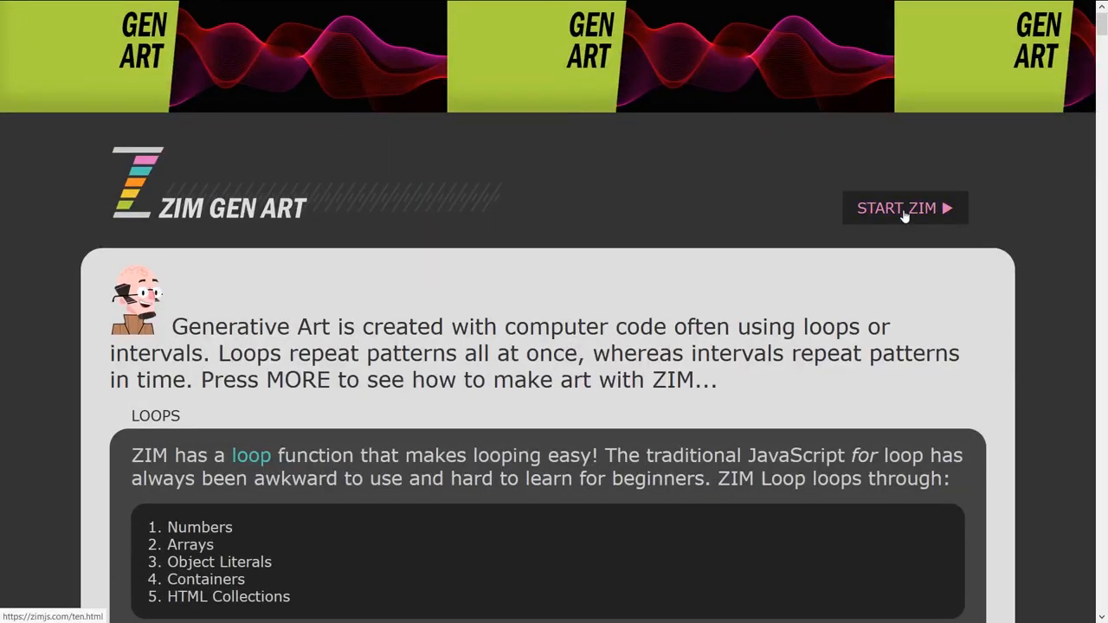
# Step: Return to the ZIM home page via START ZIM and open SKOOL from the footer
pyautogui.click(904, 207)
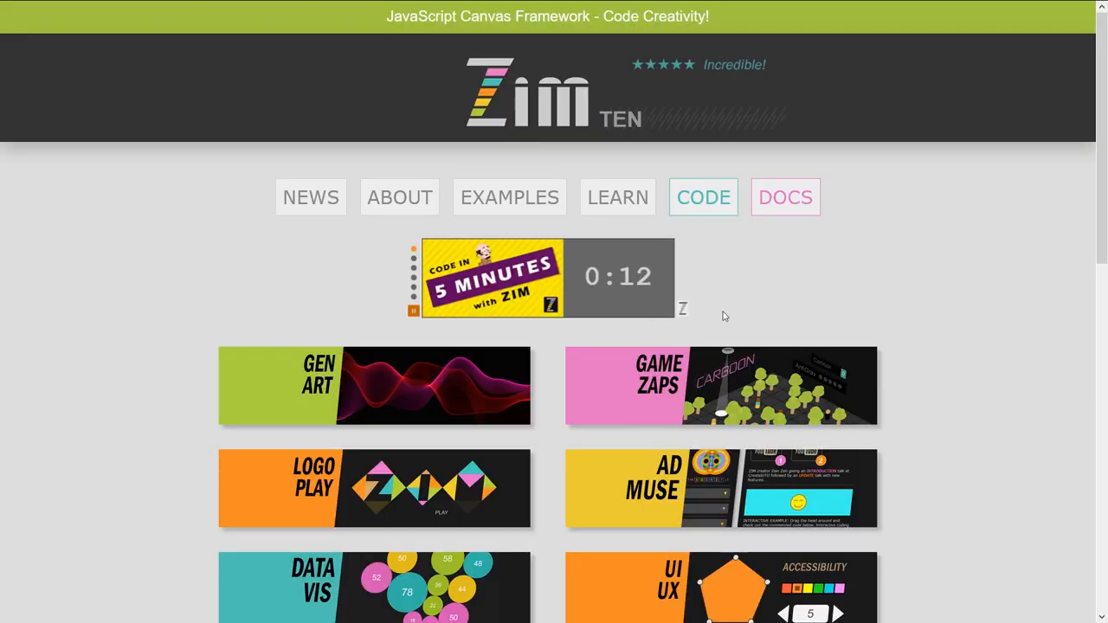
pyautogui.scroll(-3)
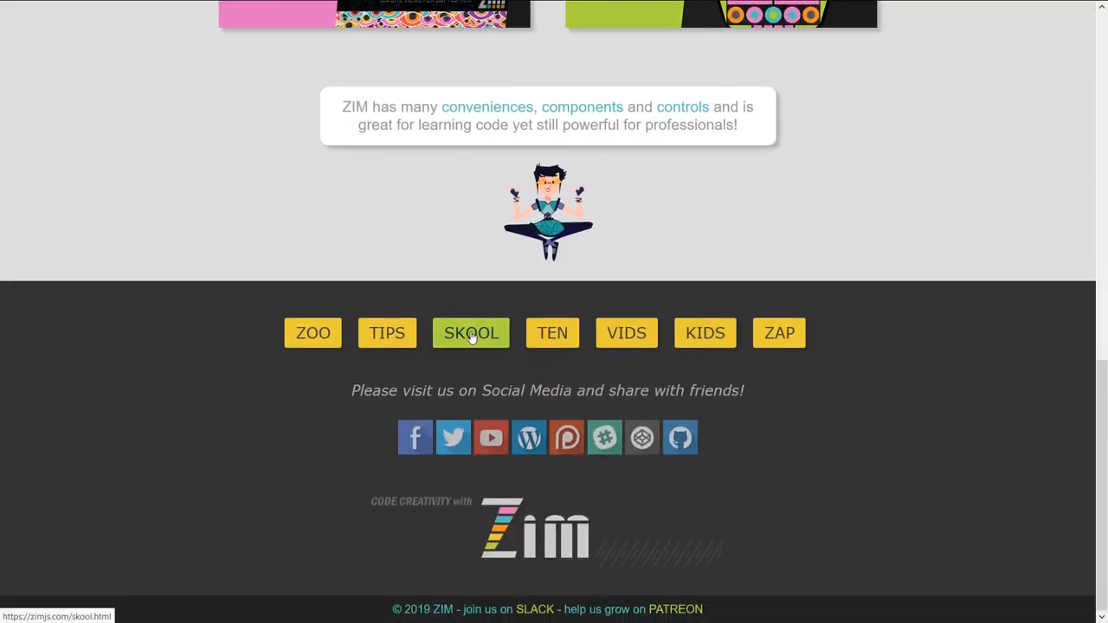
pyautogui.click(471, 332)
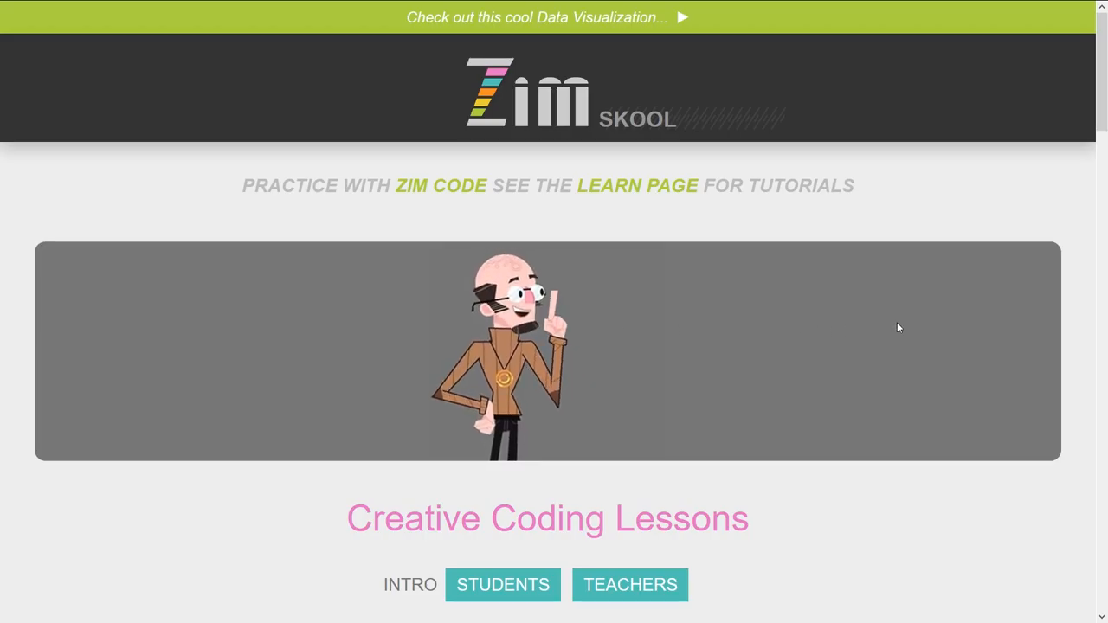
# Step: Browse the Creative Coding Lessons list from Lesson 01 through Lesson 08 and back up
pyautogui.scroll(-3)
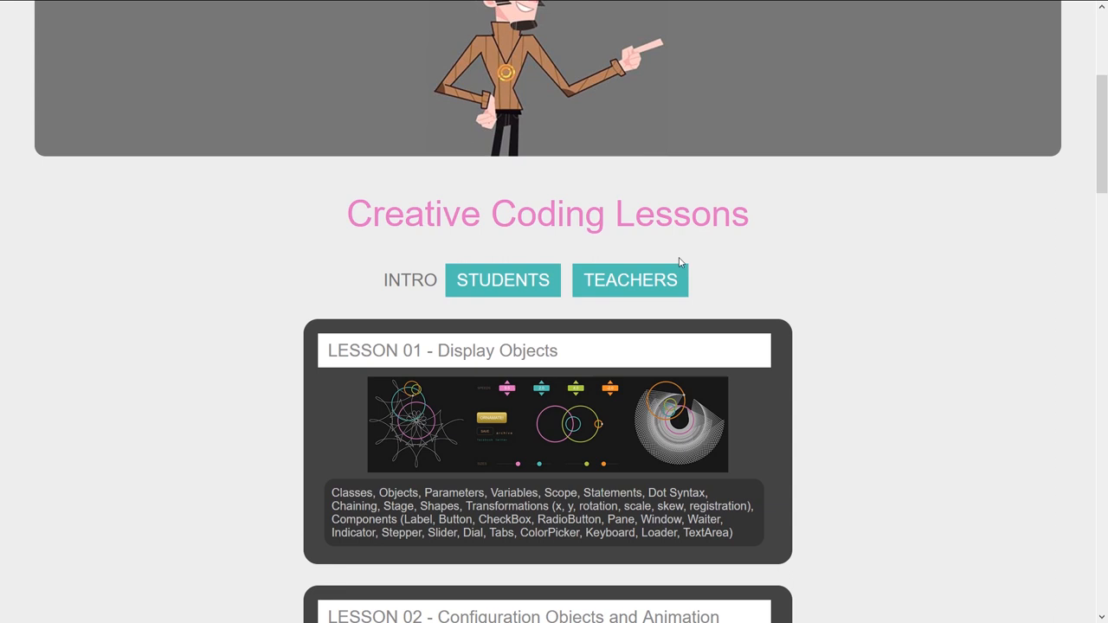
pyautogui.moveTo(899, 308)
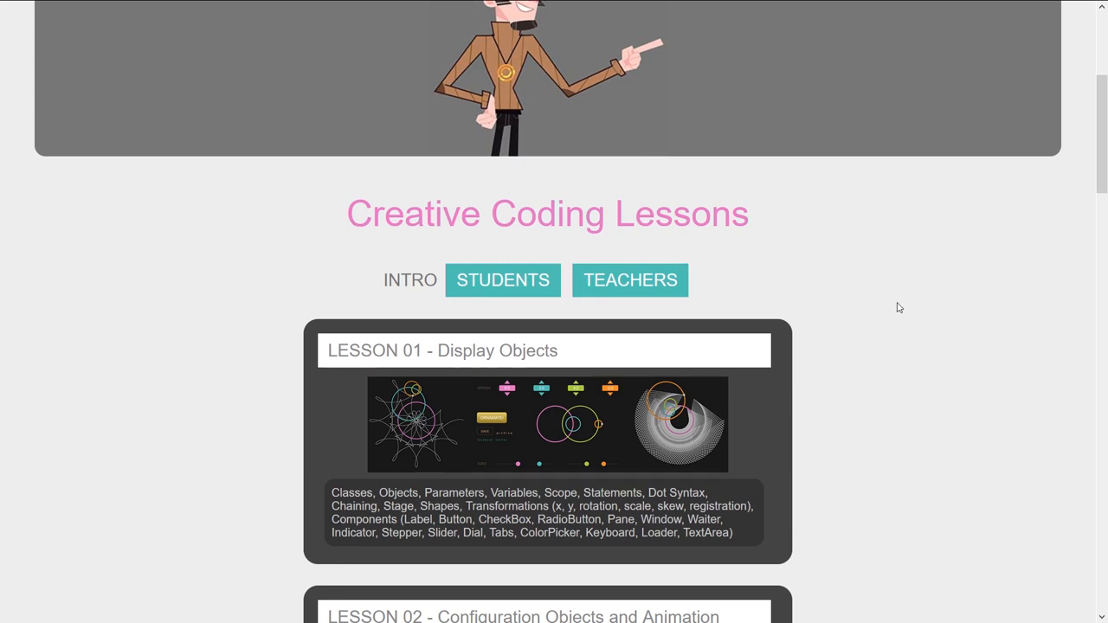
pyautogui.scroll(-3)
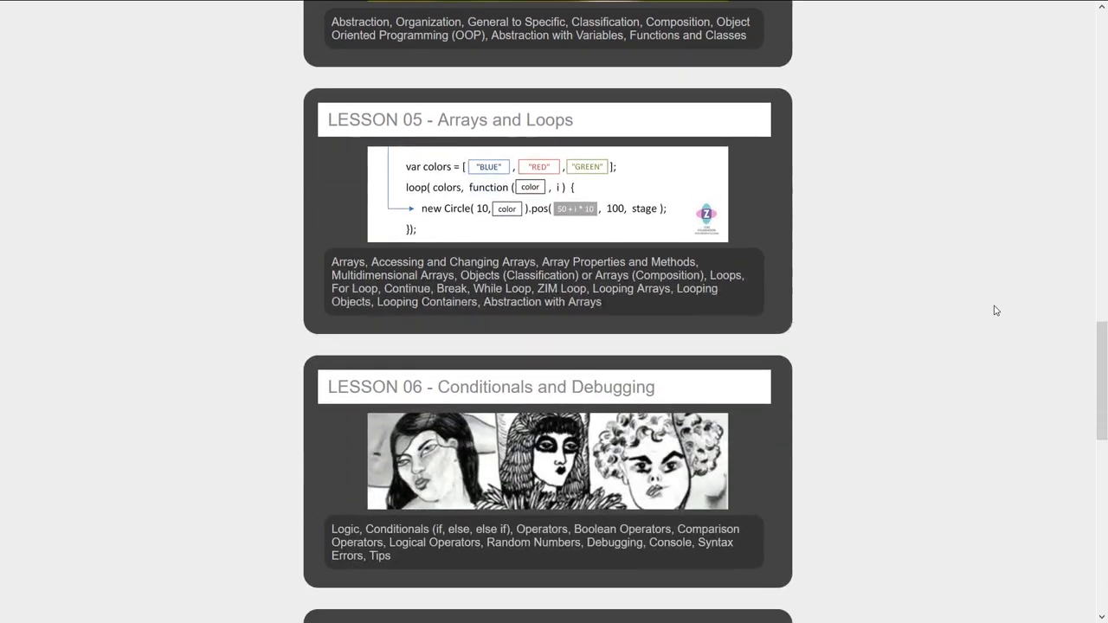
pyautogui.scroll(-3)
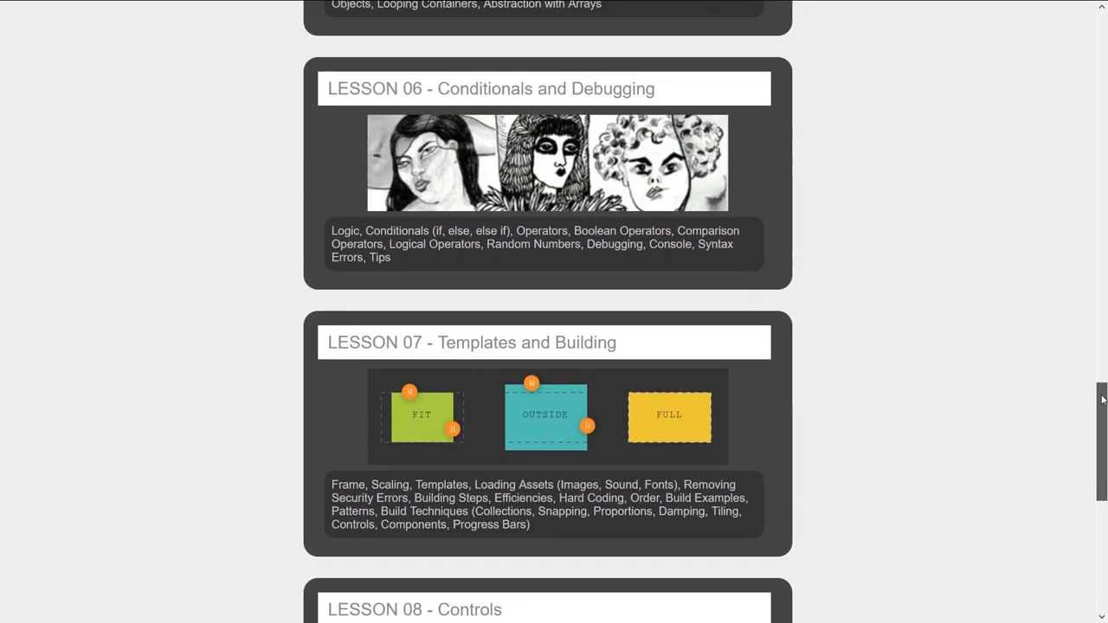
pyautogui.scroll(3)
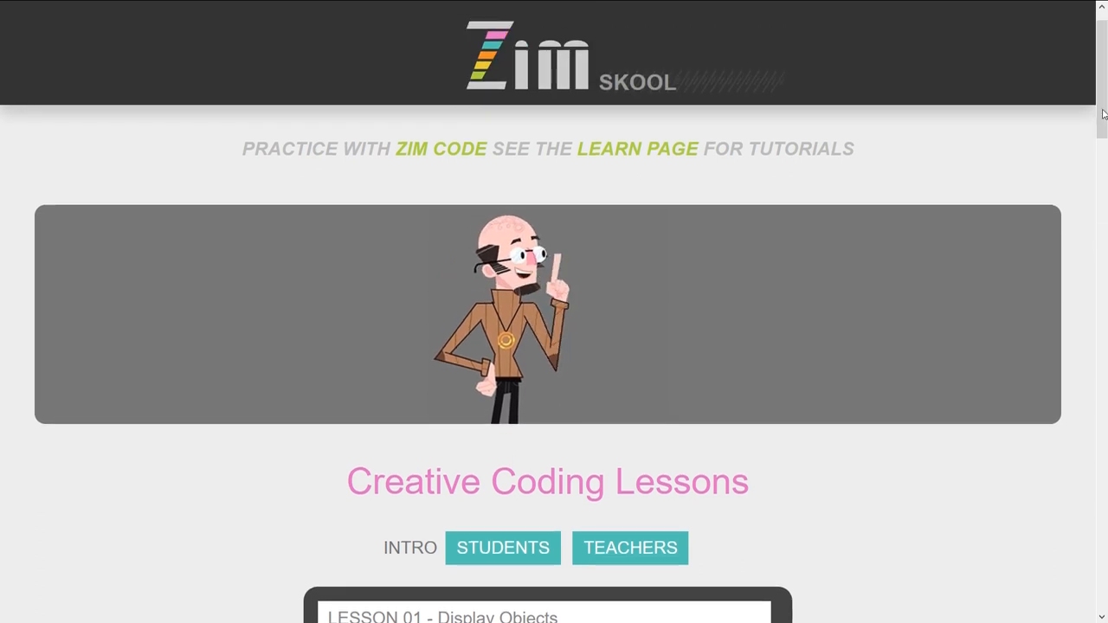
# Step: Open the Students resources page and scroll to its Canvas Examples gallery
pyautogui.click(502, 547)
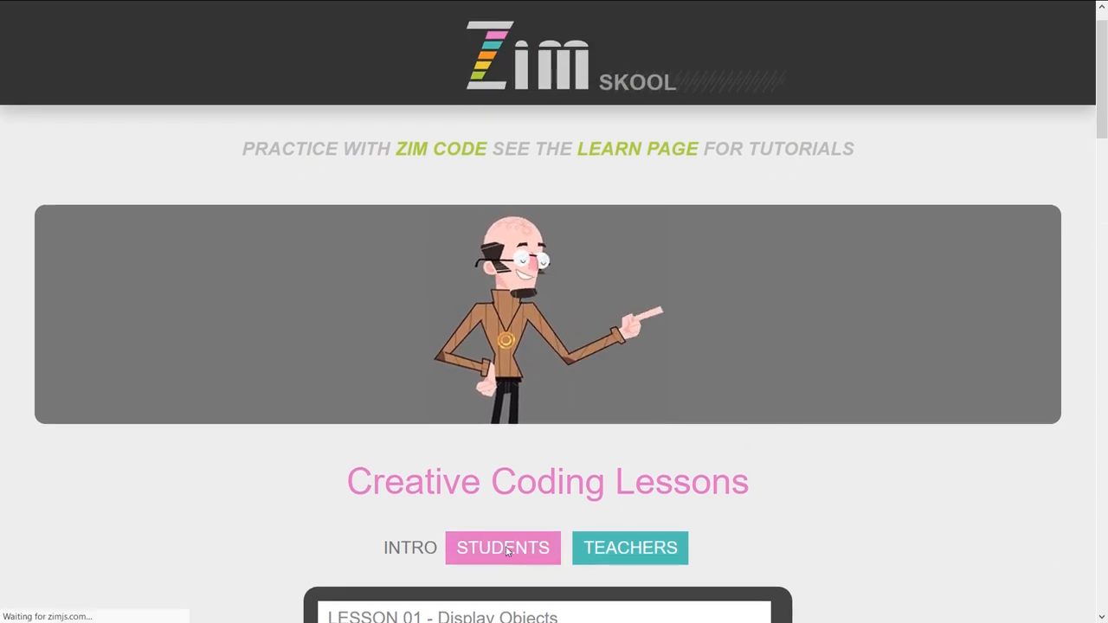
pyautogui.click(503, 547)
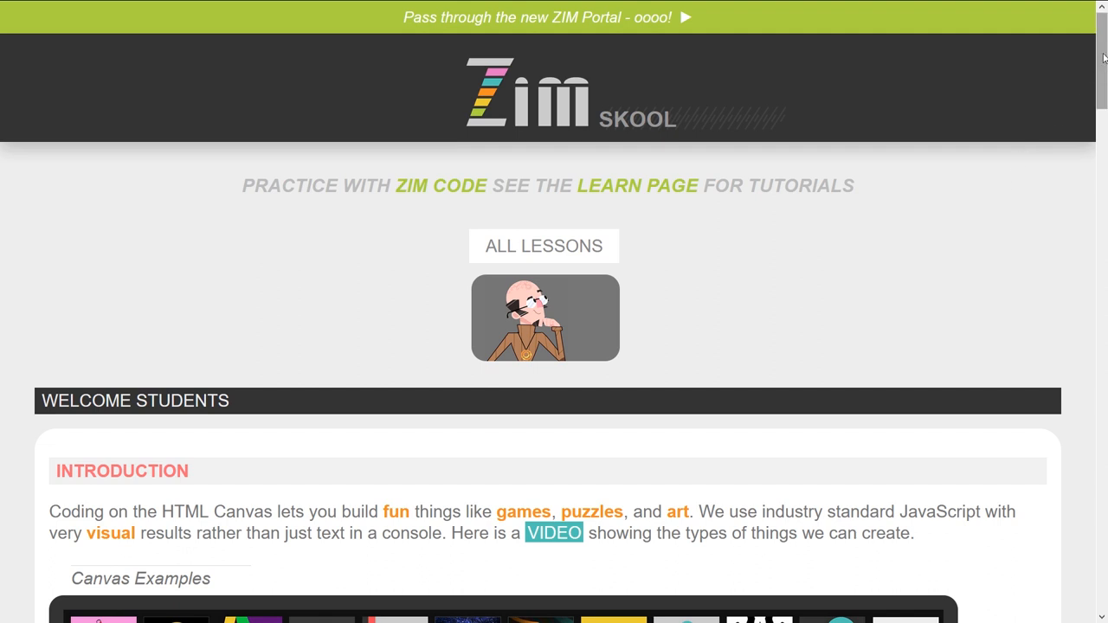
pyautogui.scroll(-3)
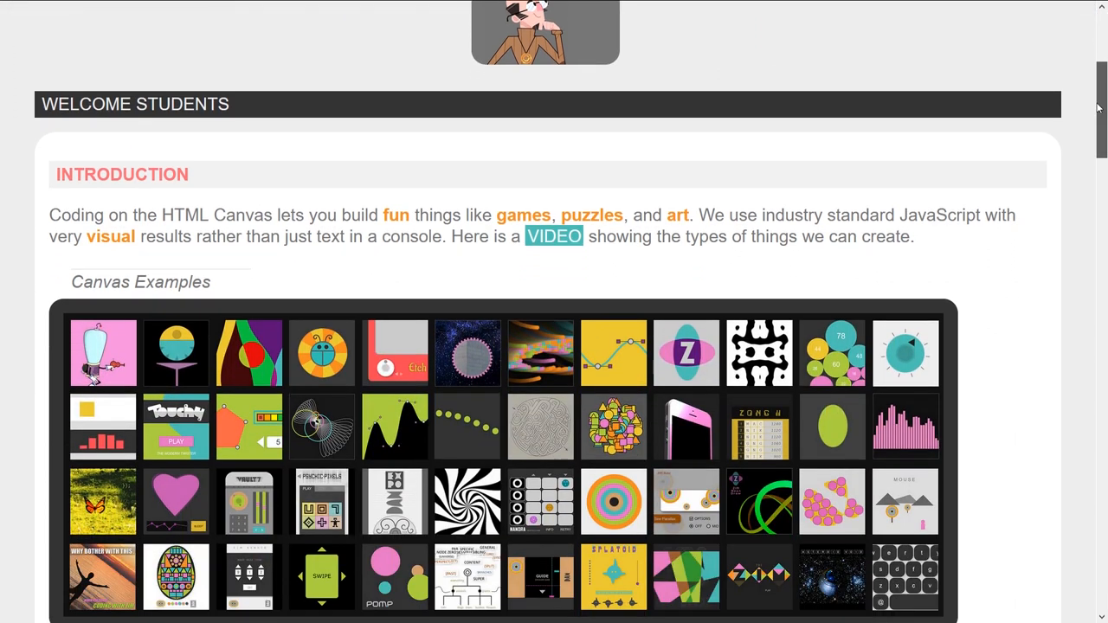
pyautogui.scroll(-3)
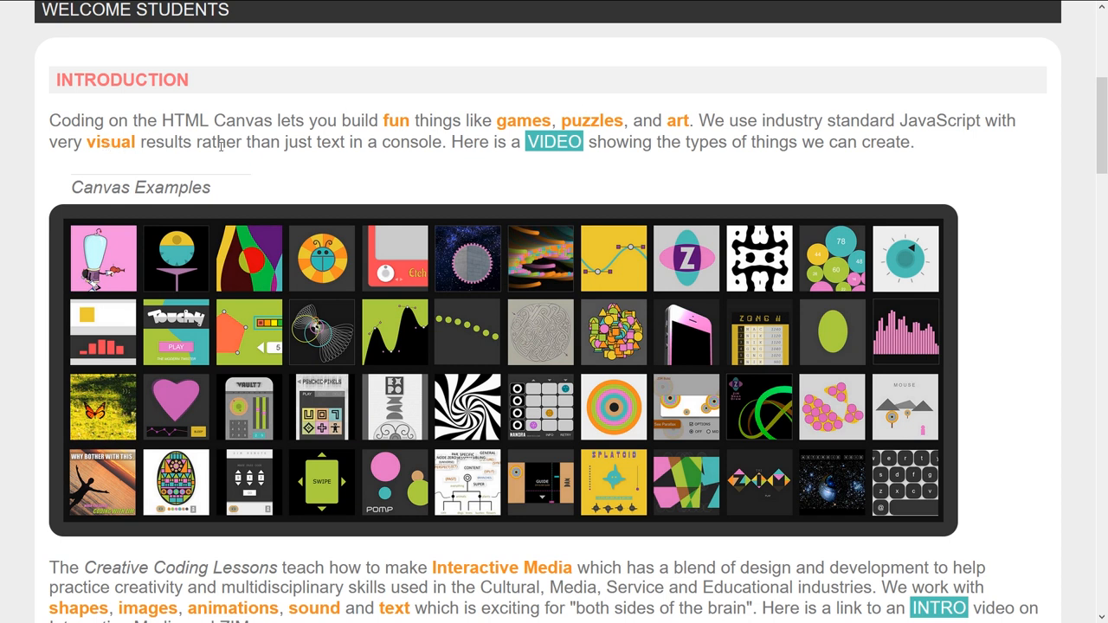
pyautogui.moveTo(400, 165)
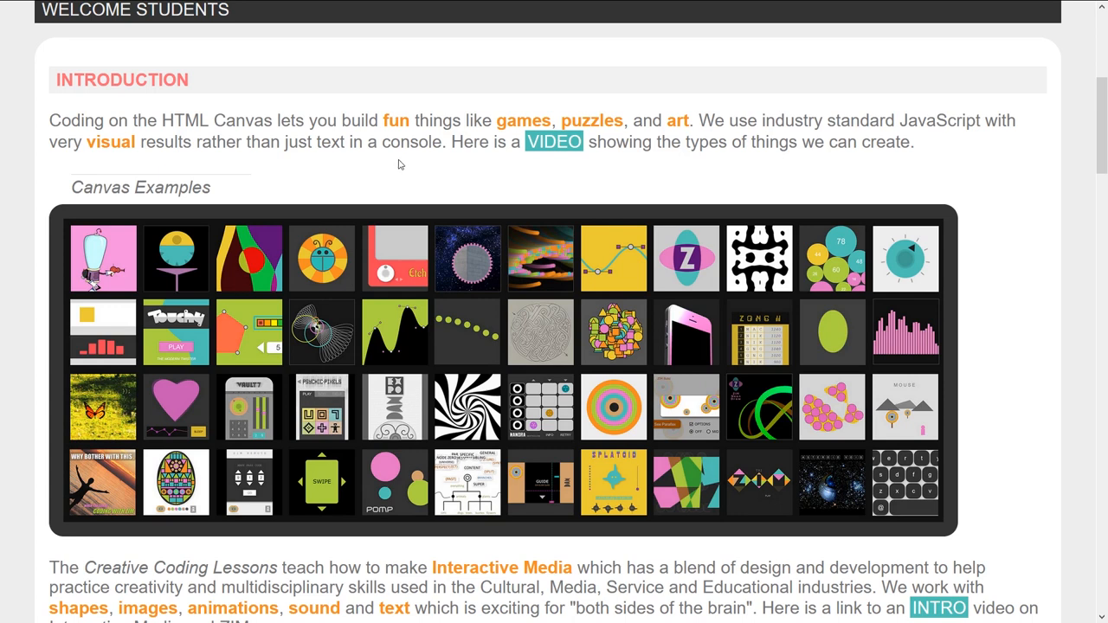
pyautogui.moveTo(755, 194)
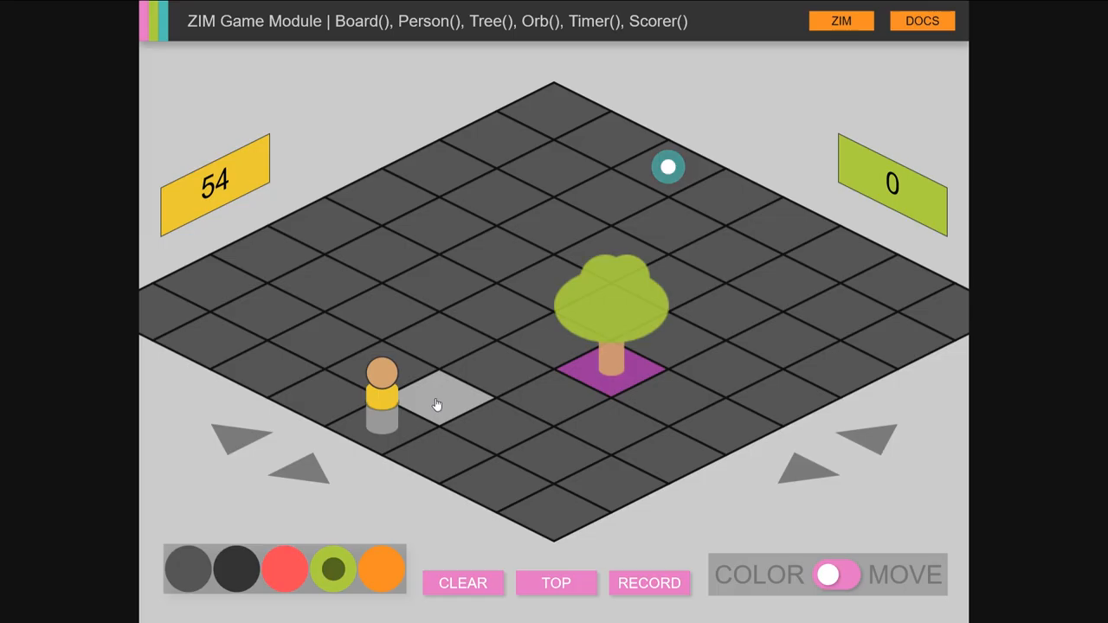
# Step: Move the game character on the isometric board, then reshape the Zinkle squiggle blob in CodePen
pyautogui.click(436, 405)
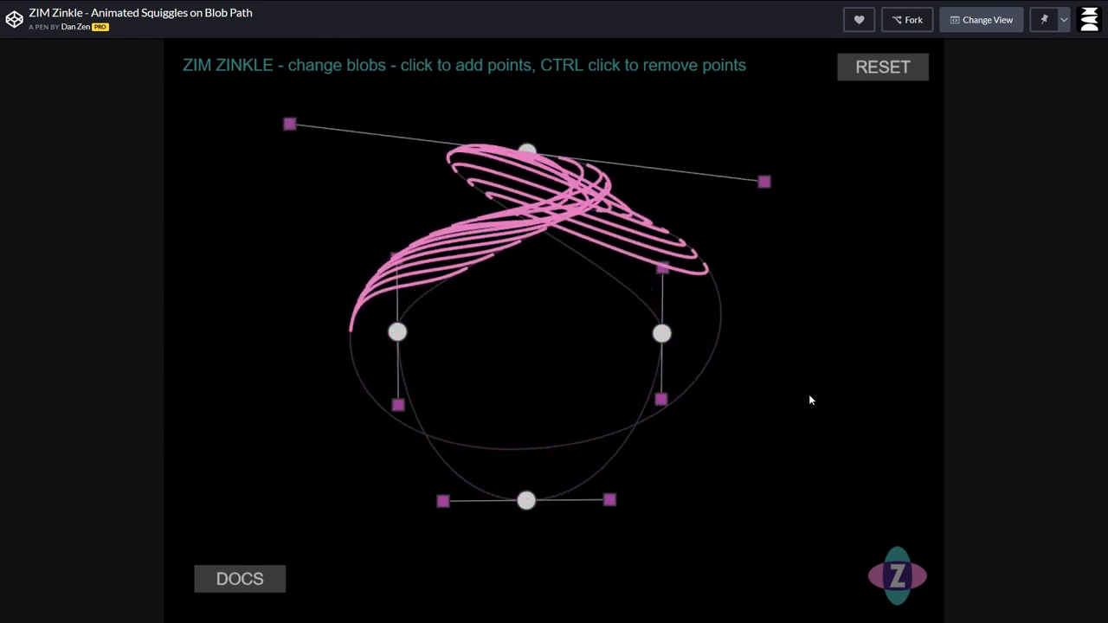
pyautogui.moveTo(396, 333); pyautogui.dragTo(311, 333)
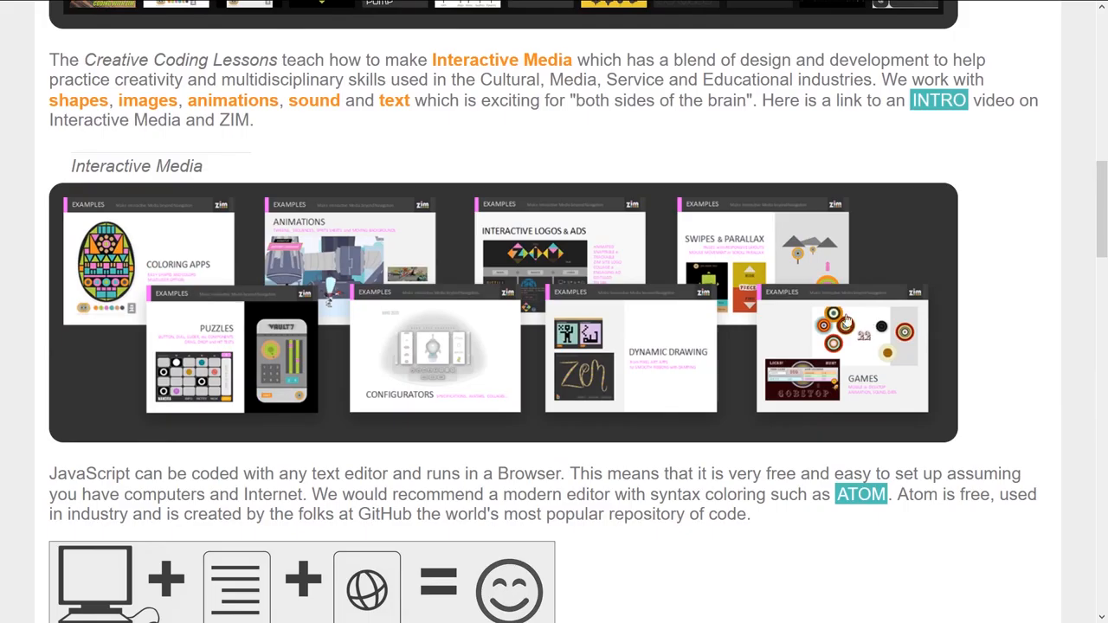
pyautogui.moveTo(829, 343)
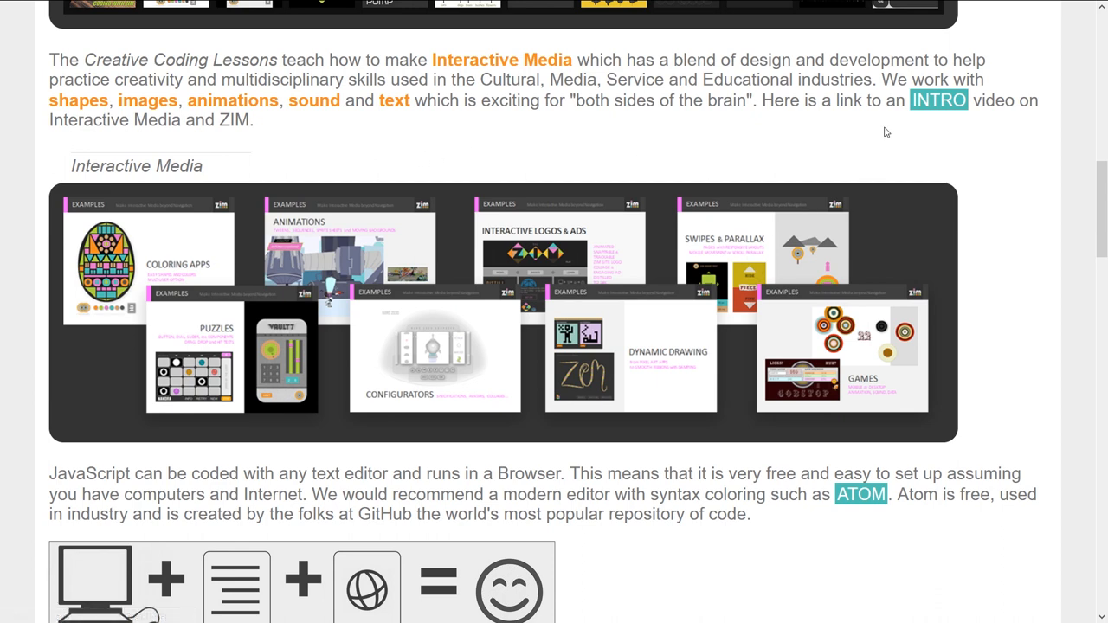
# Step: Scroll the Students page through About Coding, Coding References and the What IZ? video buttons
pyautogui.scroll(-3)
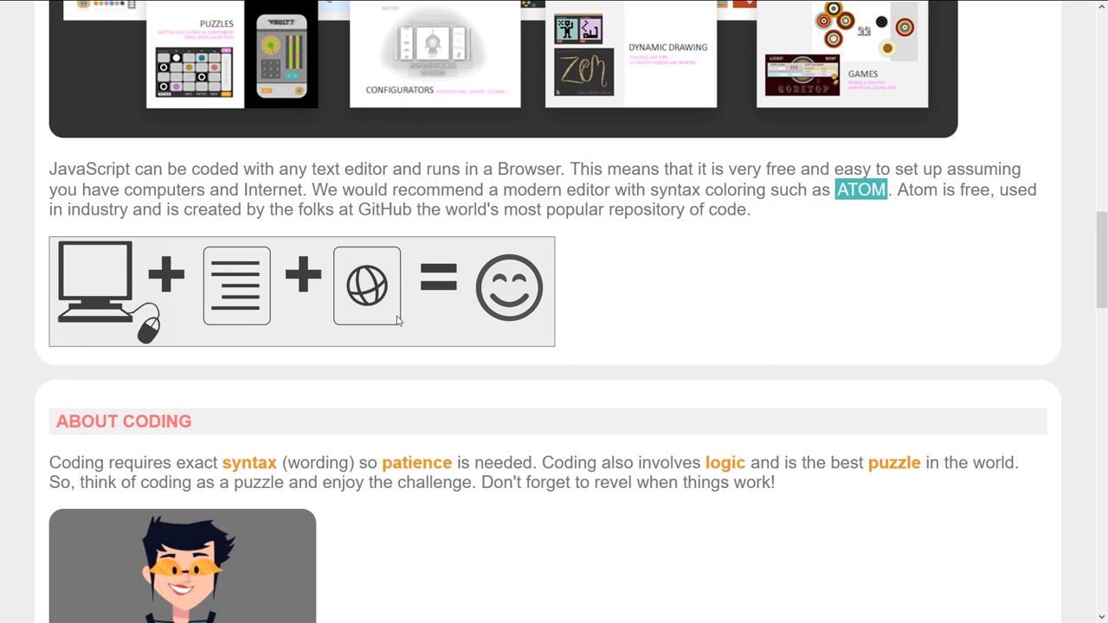
pyautogui.scroll(-3)
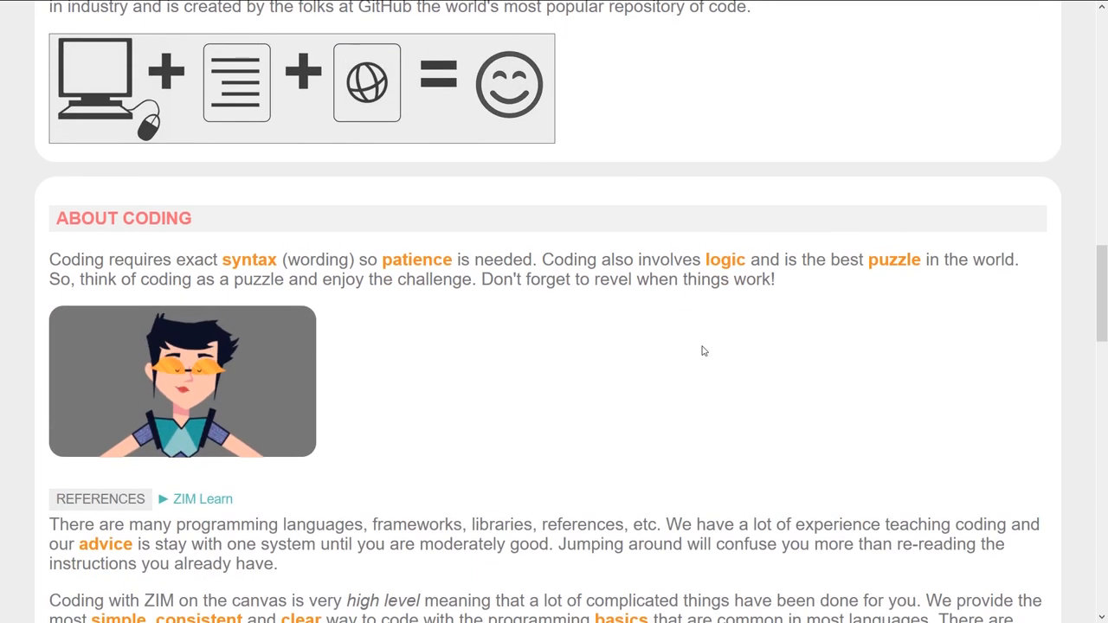
pyautogui.scroll(-3)
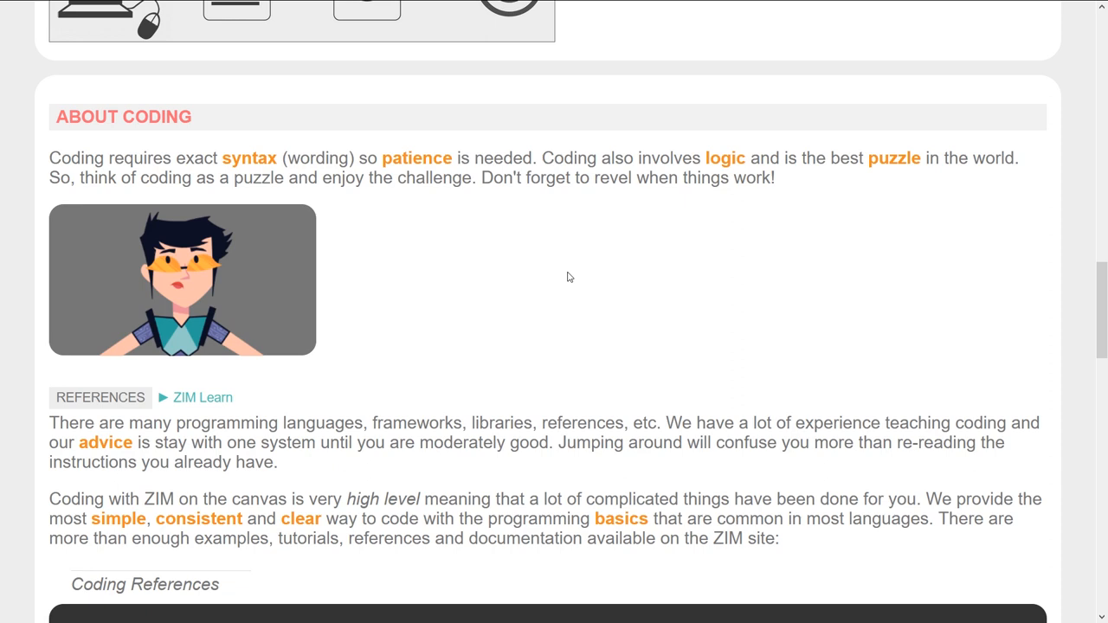
pyautogui.scroll(-3)
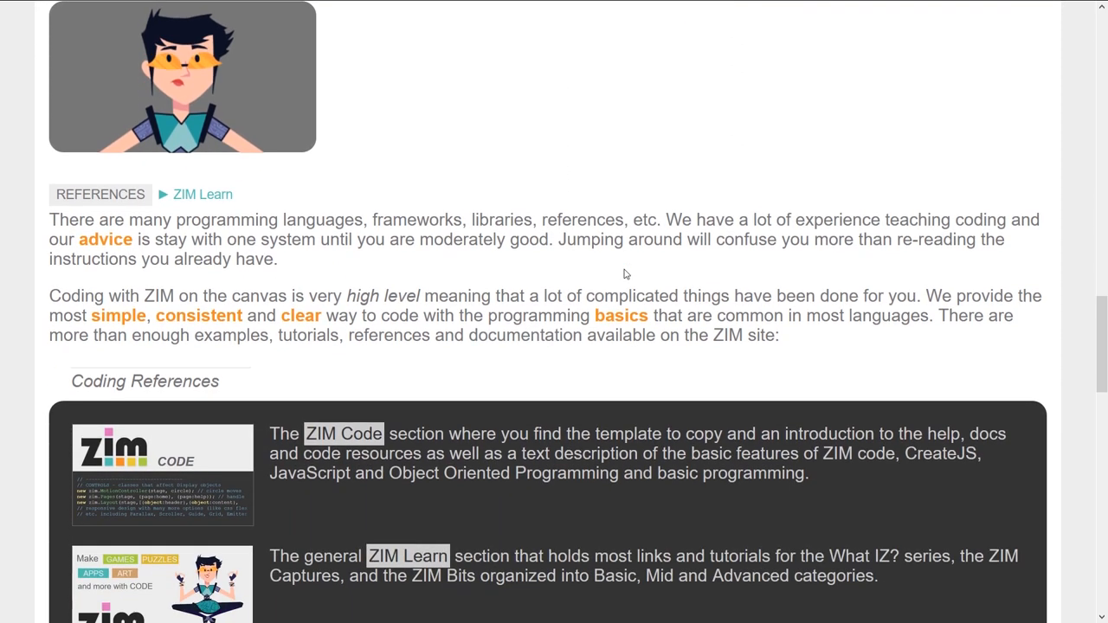
pyautogui.scroll(-3)
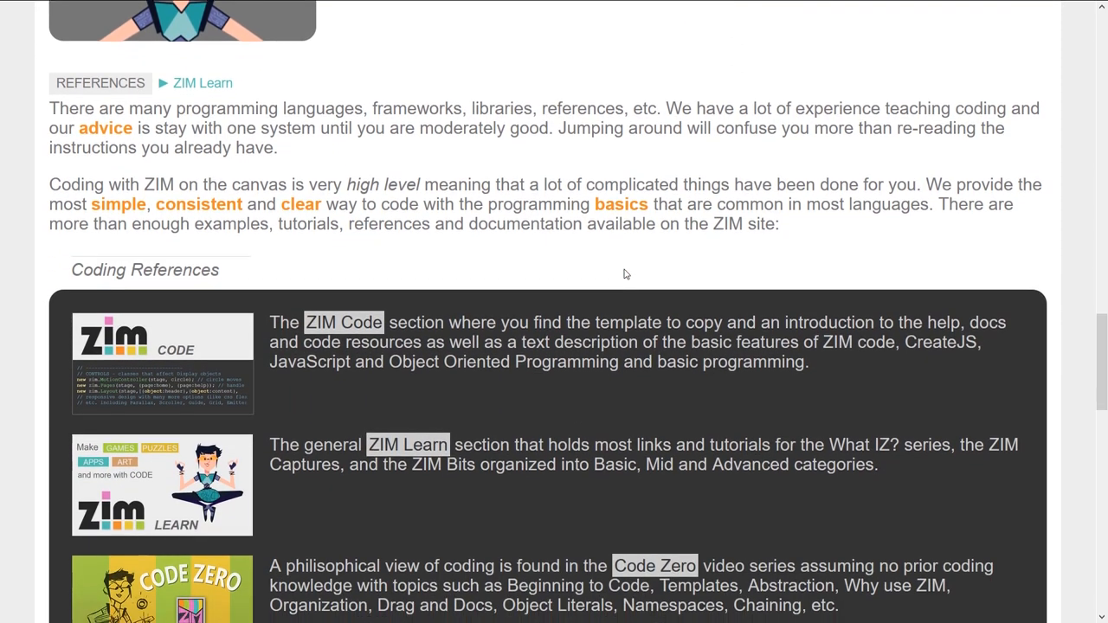
pyautogui.scroll(-3)
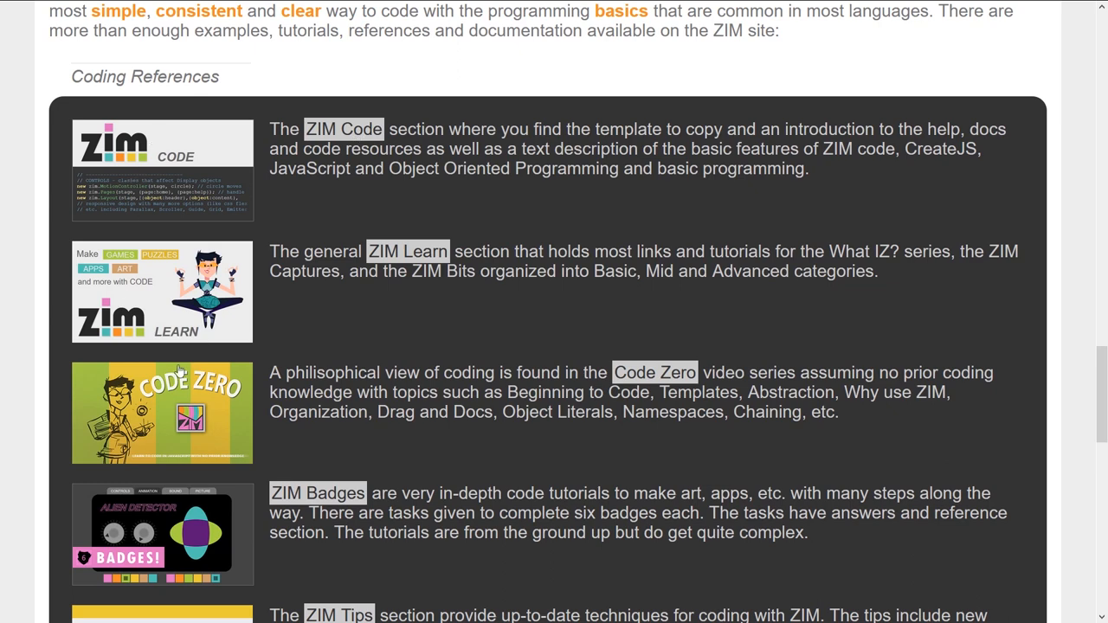
pyautogui.moveTo(177, 187)
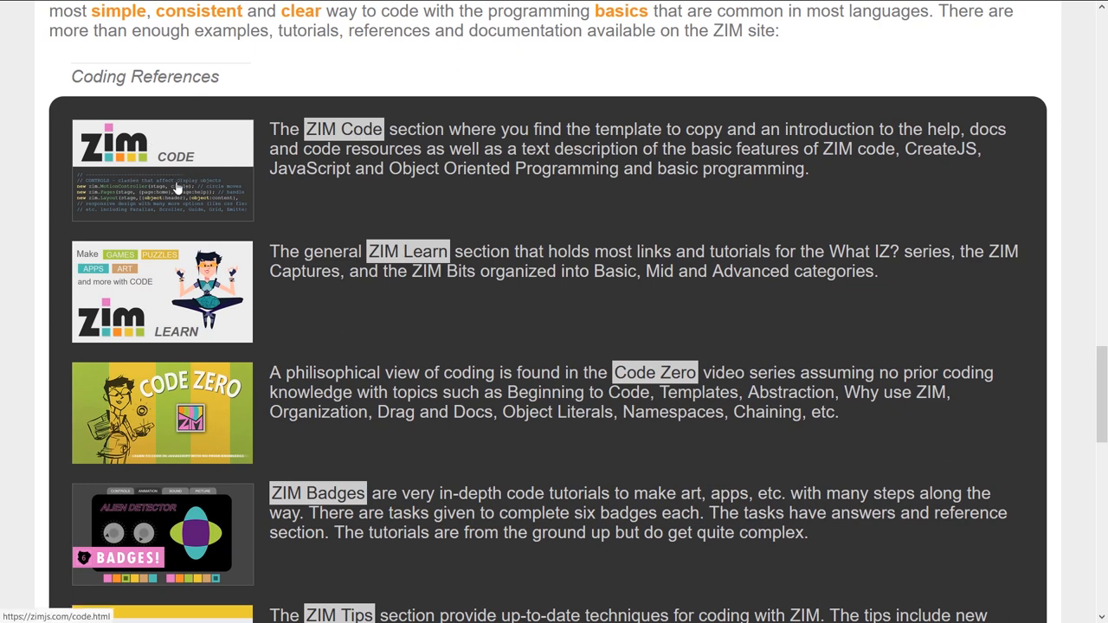
pyautogui.scroll(-3)
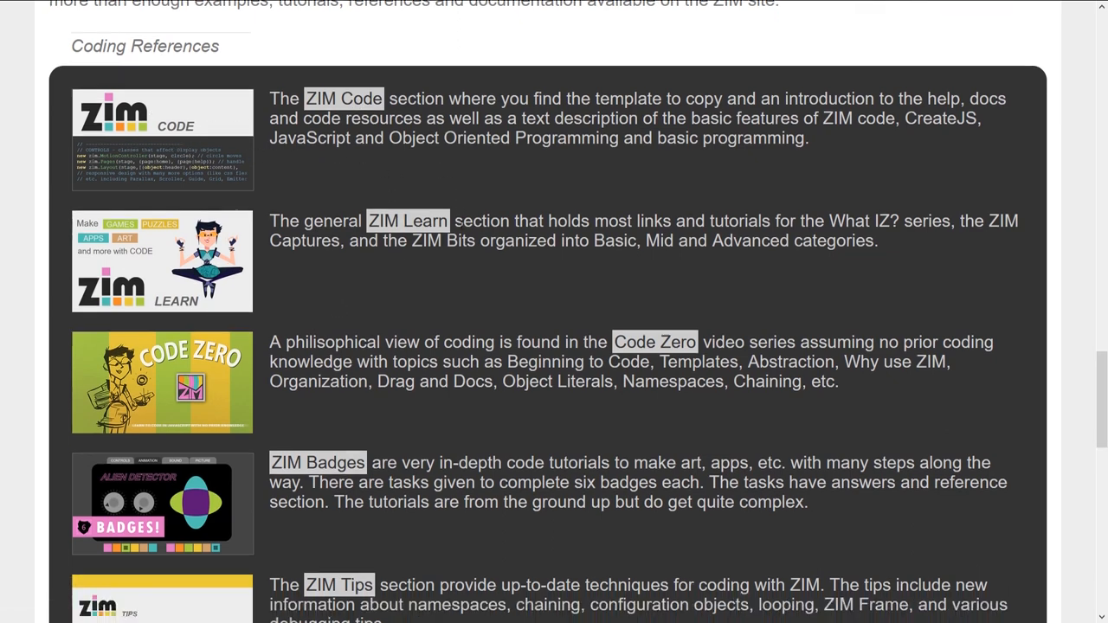
pyautogui.scroll(-3)
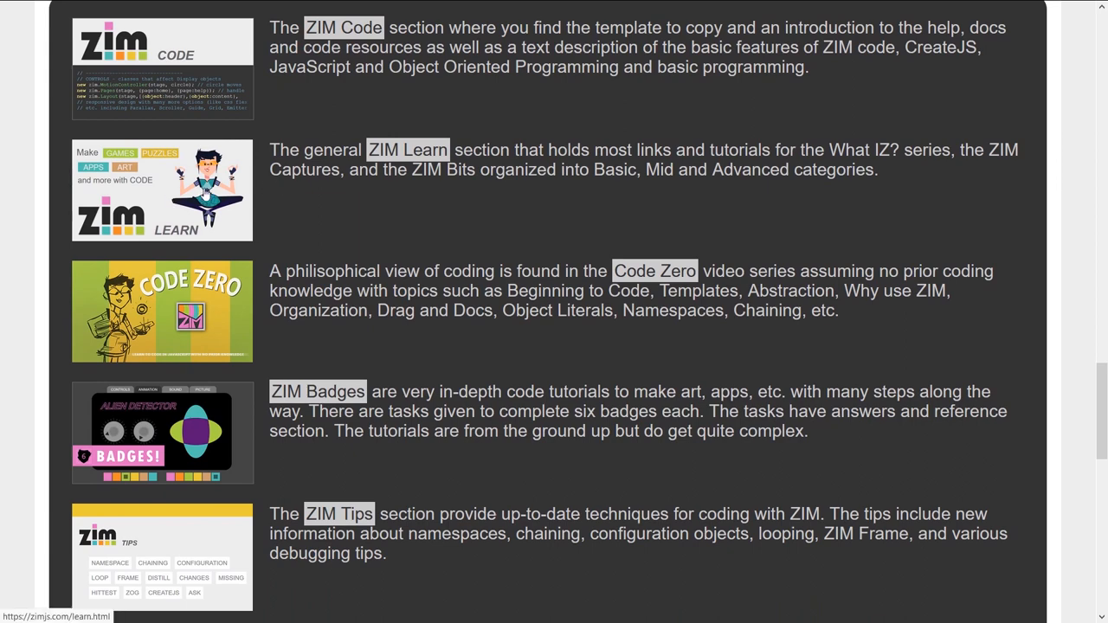
pyautogui.moveTo(298, 239)
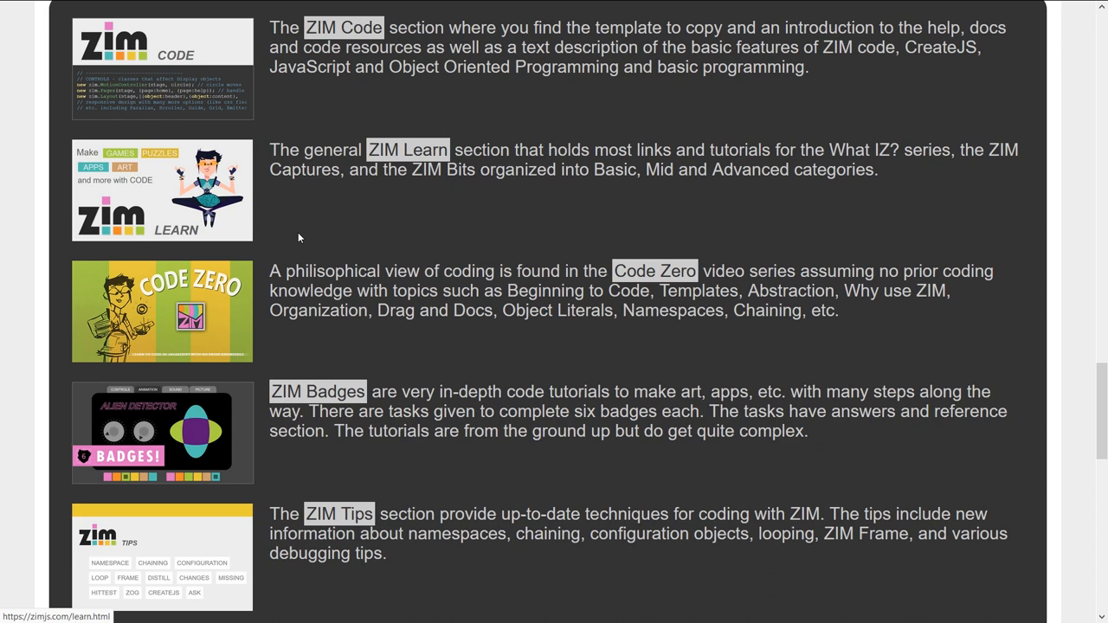
pyautogui.scroll(-3)
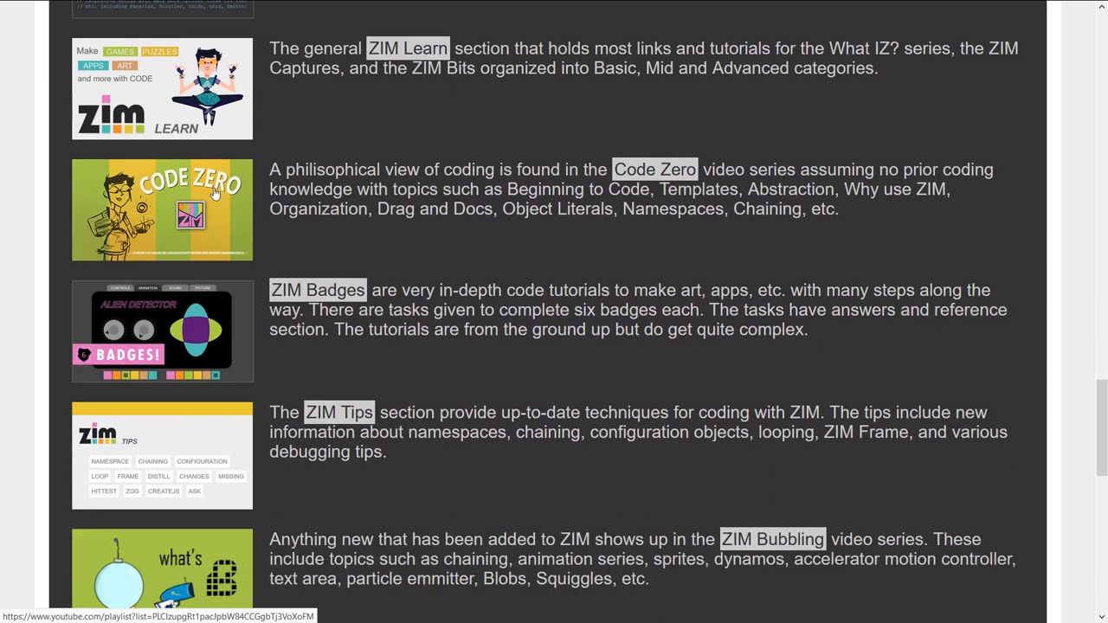
pyautogui.moveTo(489, 225)
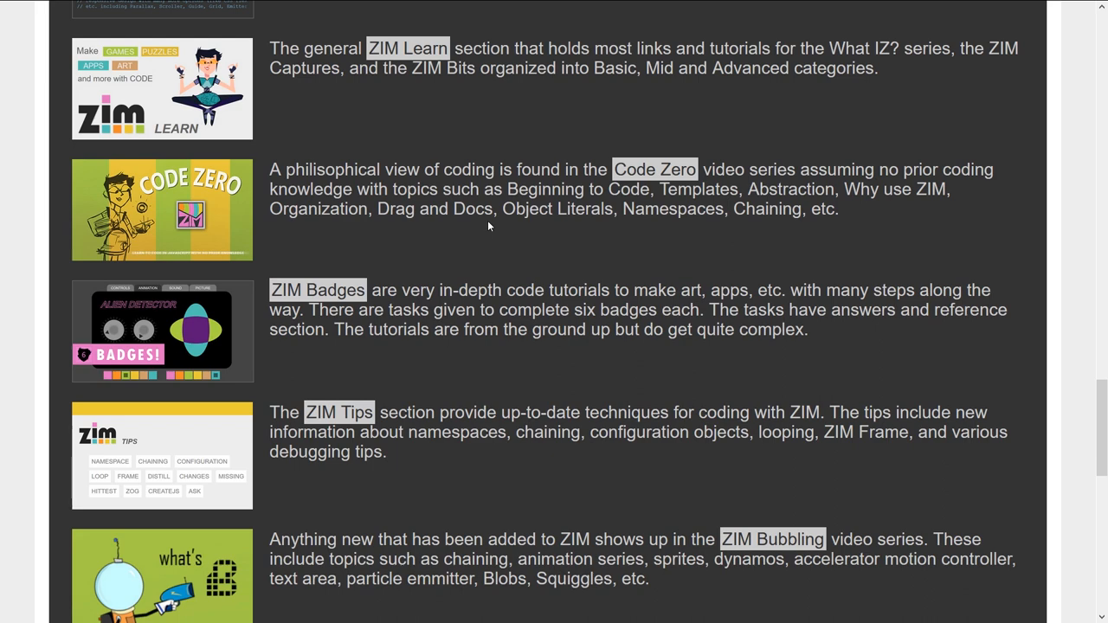
pyautogui.scroll(-3)
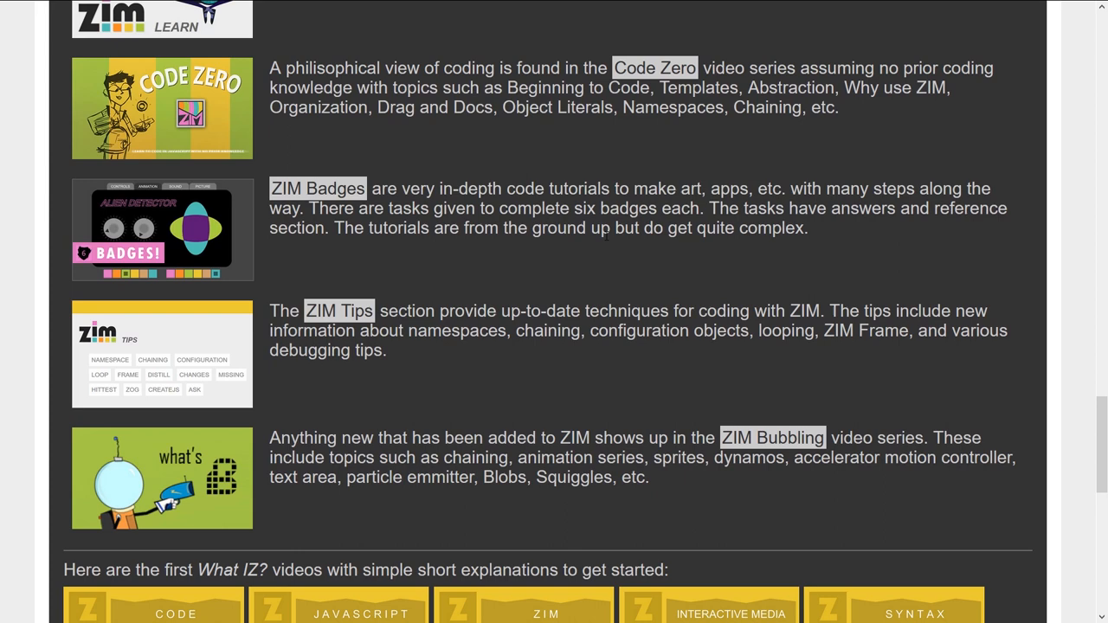
pyautogui.scroll(-3)
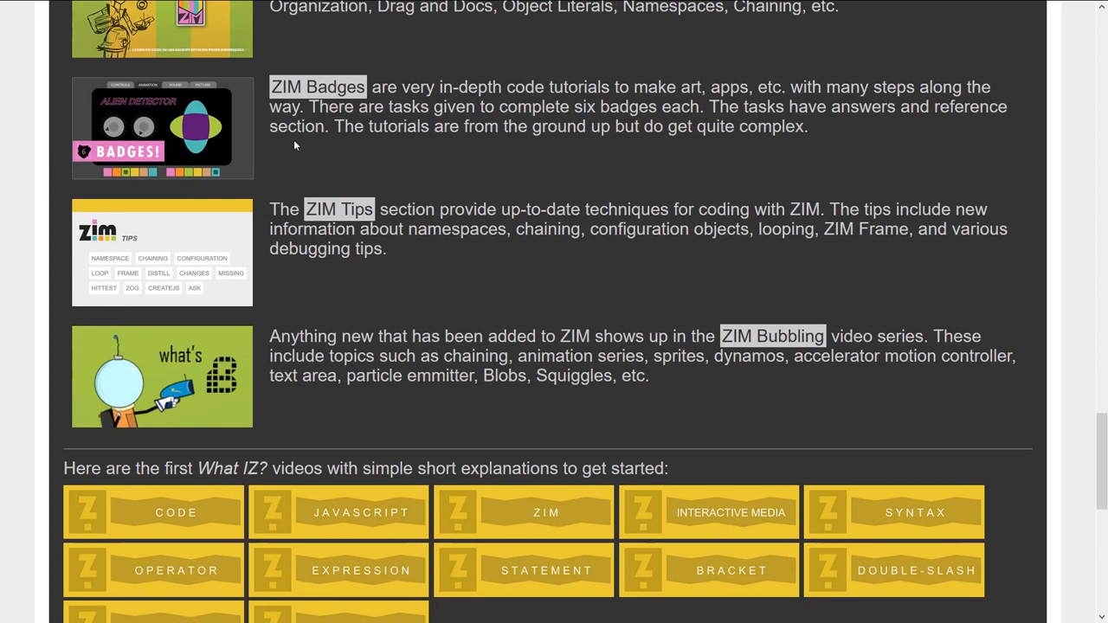
pyautogui.moveTo(524, 263)
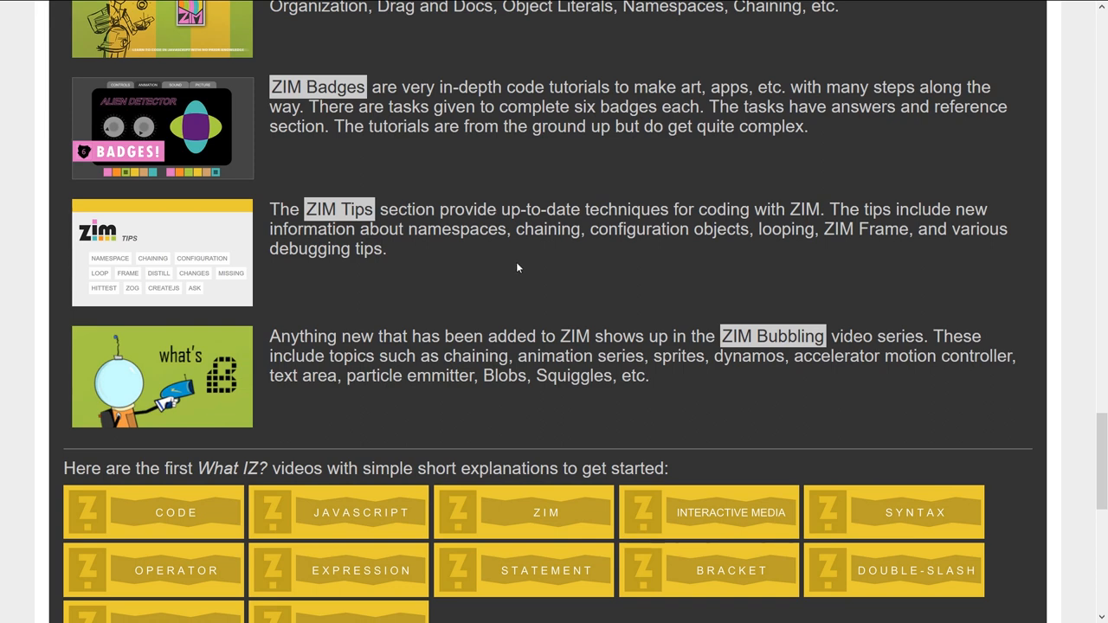
pyautogui.scroll(-3)
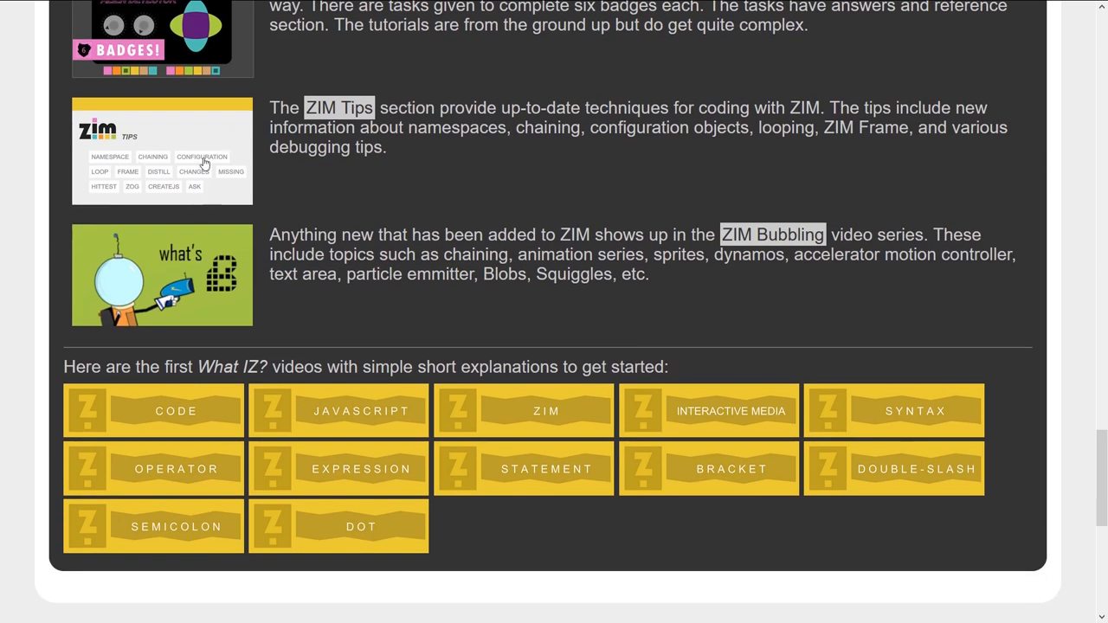
pyautogui.scroll(-3)
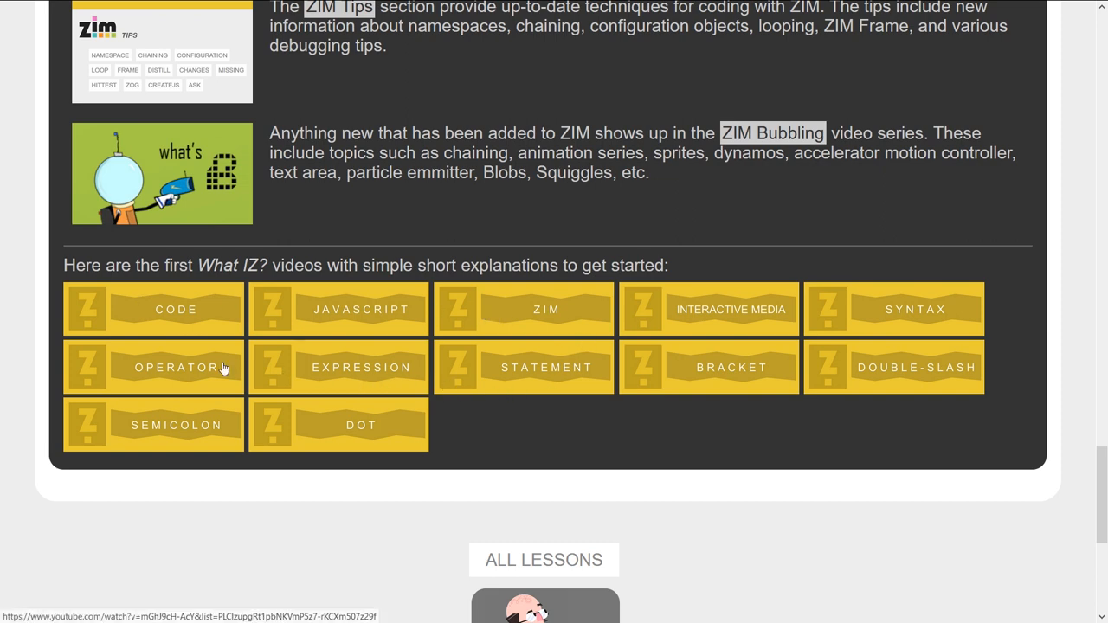
pyautogui.moveTo(205, 362)
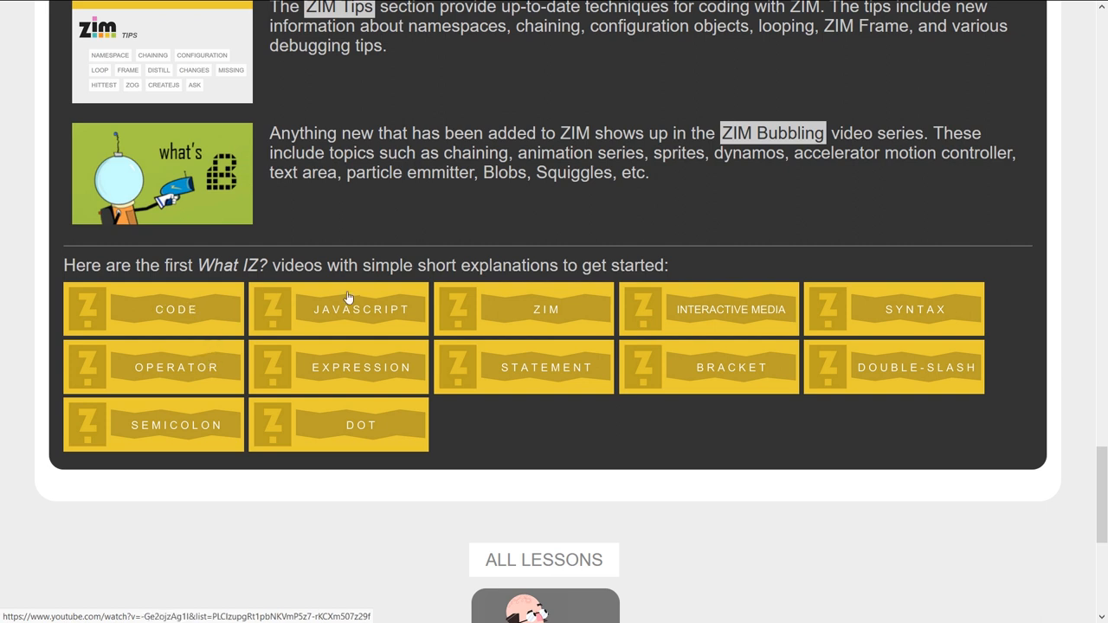
pyautogui.moveTo(693, 326)
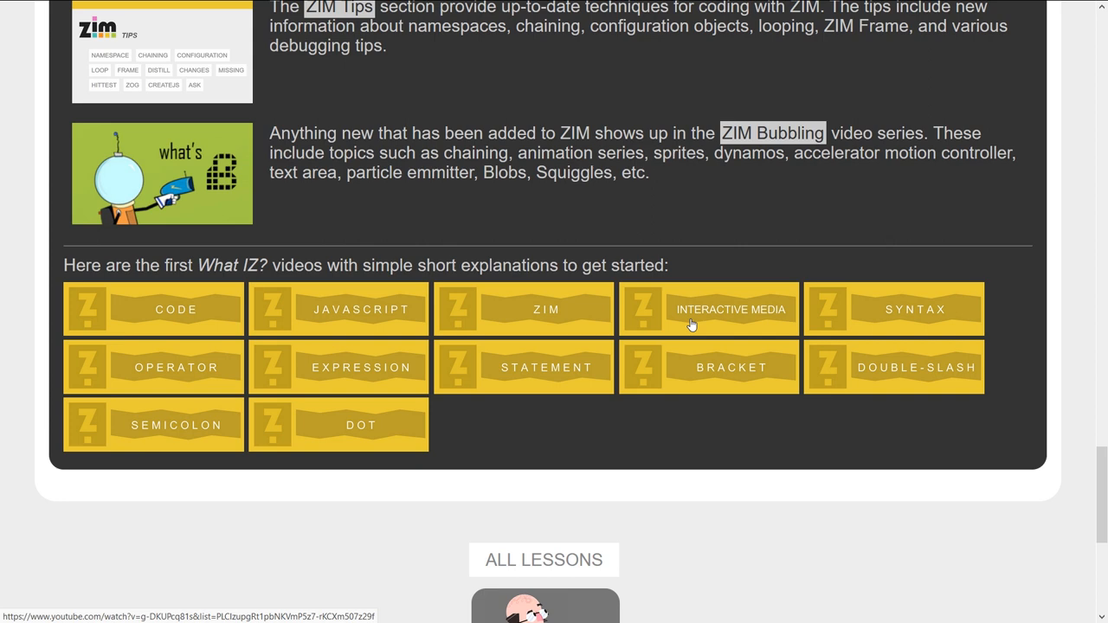
pyautogui.scroll(-3)
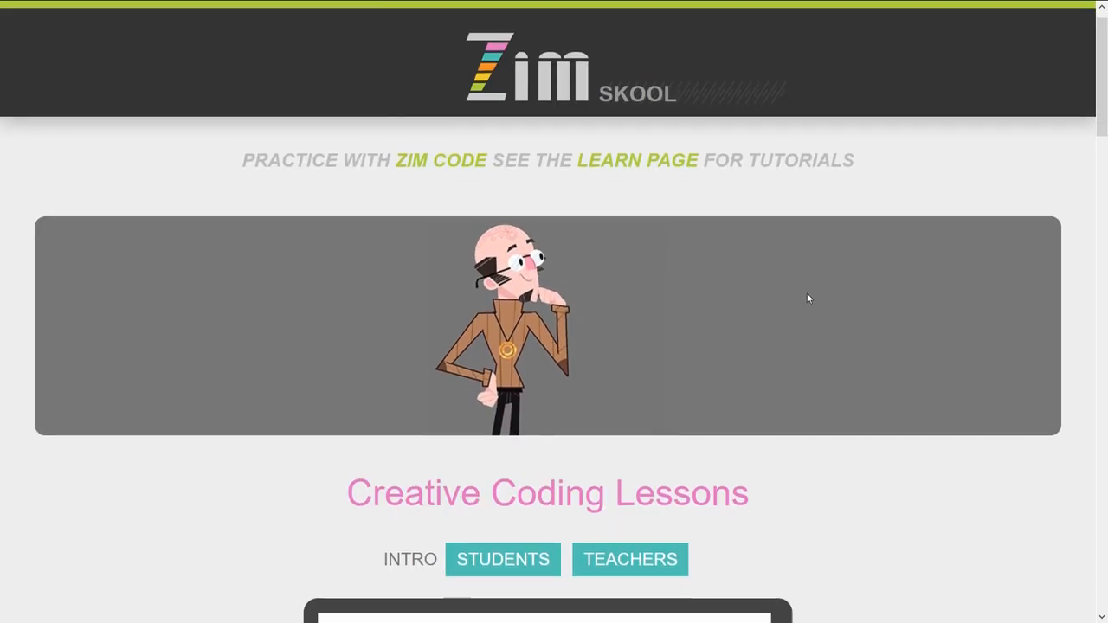
# Step: Scroll the ZIM Skool page down to the lesson list with Lesson 01 Display Objects at top
pyautogui.scroll(-3)
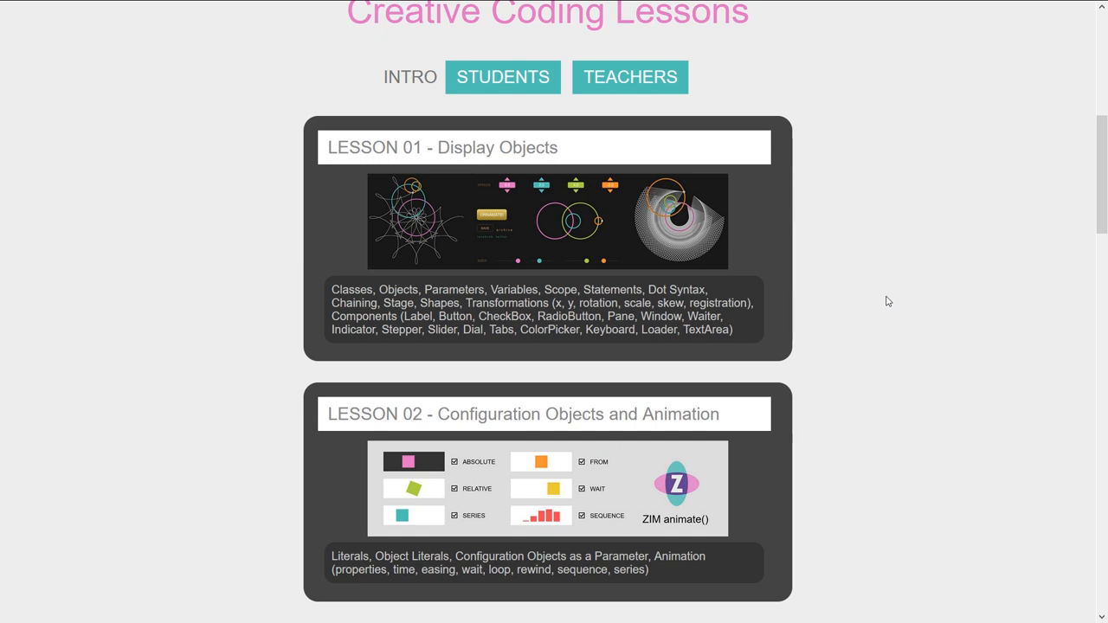
pyautogui.scroll(-3)
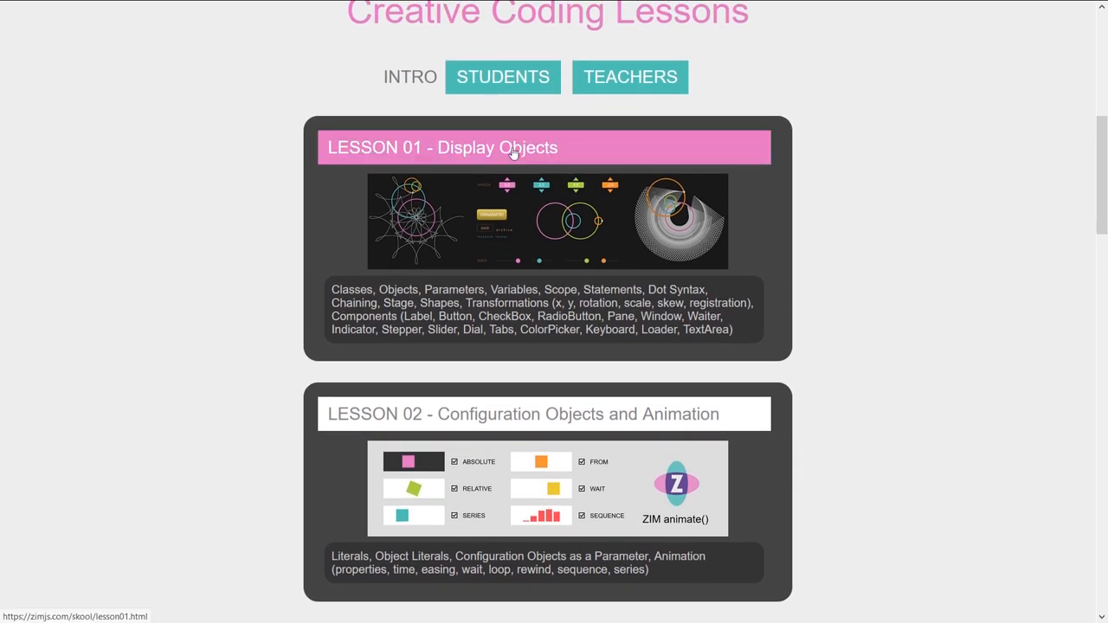
# Step: Open Lesson 01 Display Objects and read through its Theory section
pyautogui.click(442, 148)
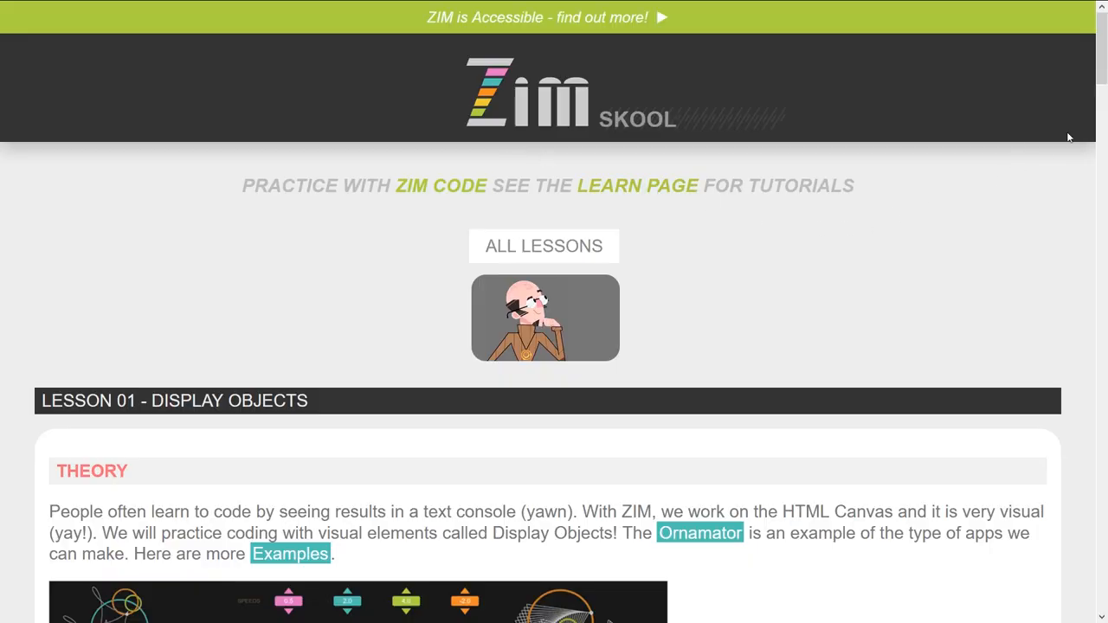
pyautogui.scroll(-3)
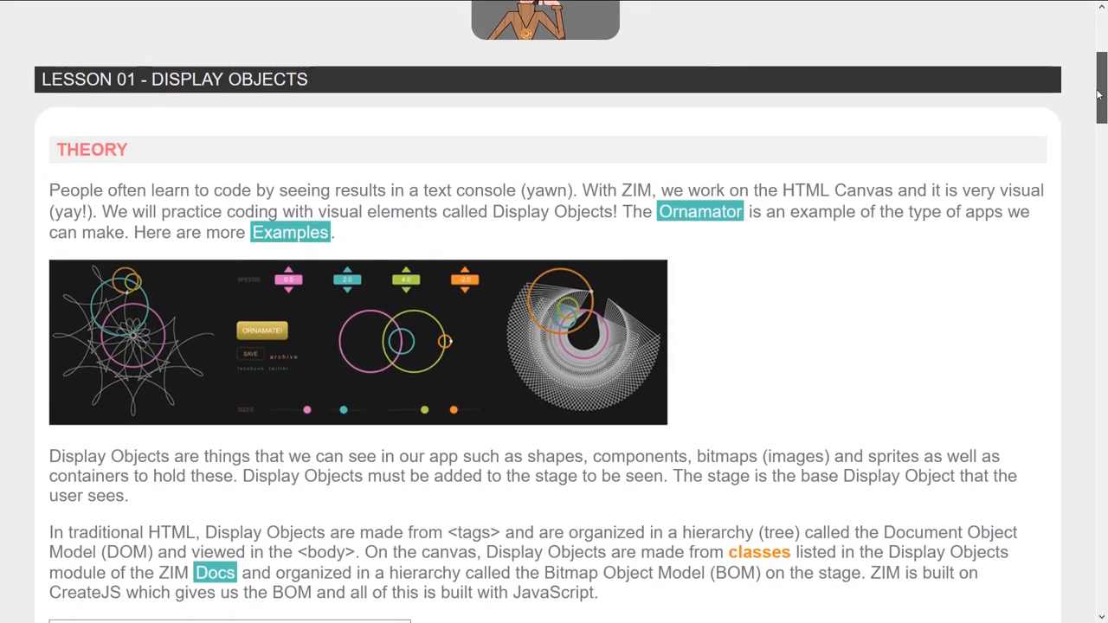
pyautogui.scroll(-3)
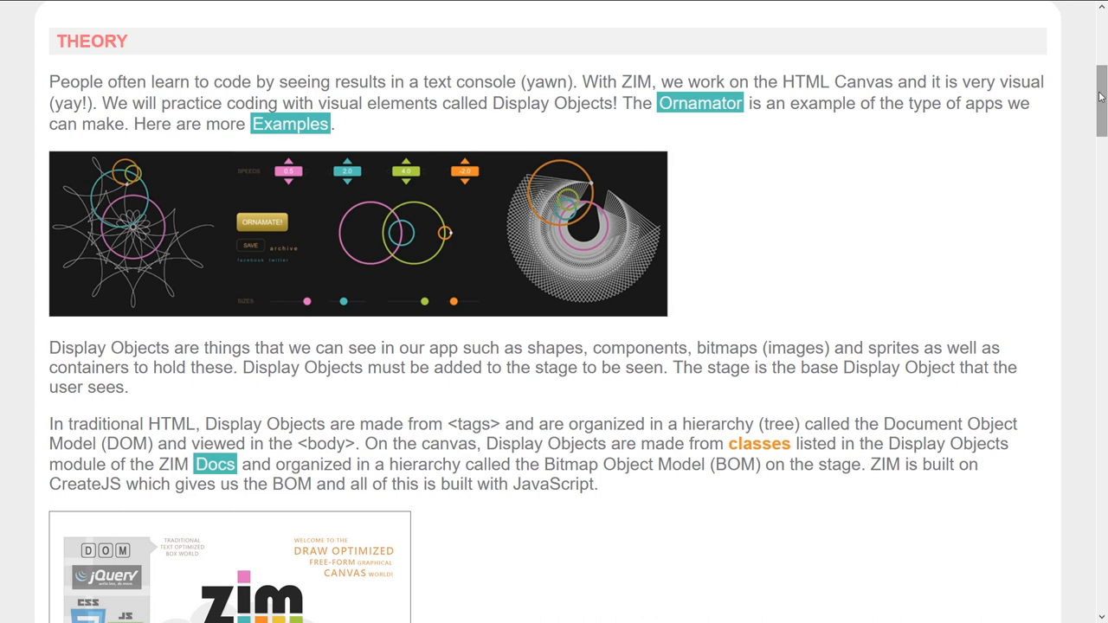
pyautogui.scroll(-3)
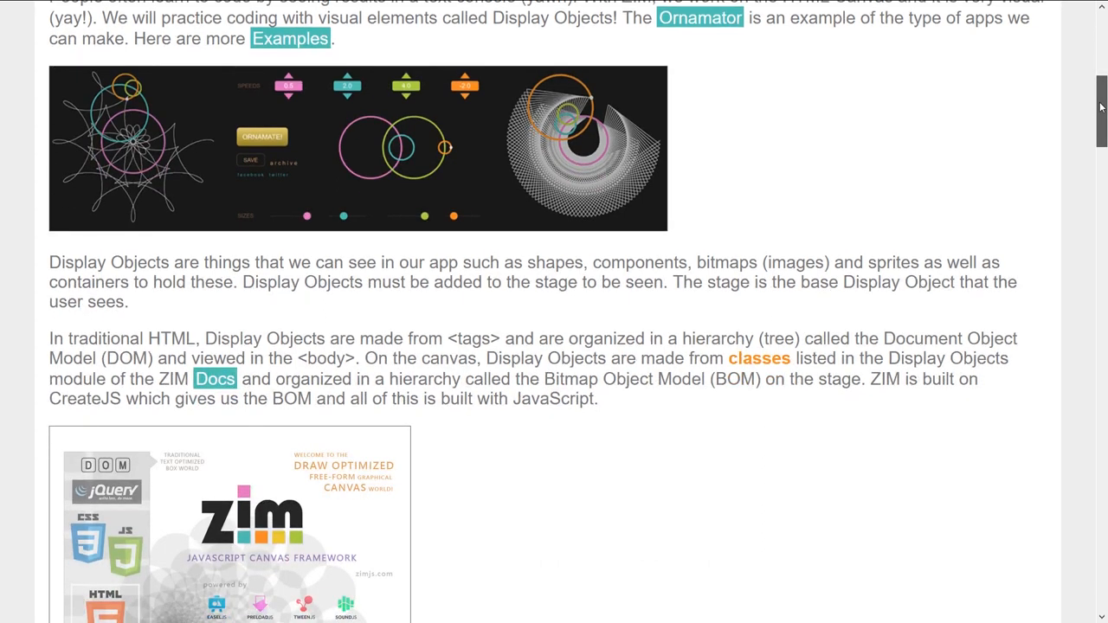
pyautogui.scroll(-3)
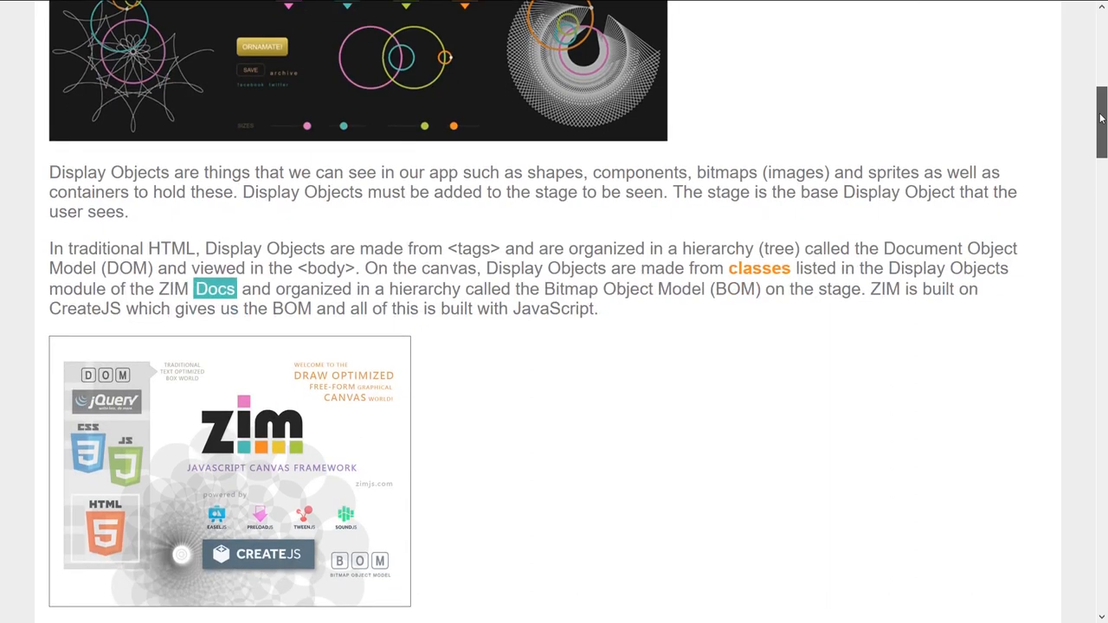
# Step: Read the Reference notes, selecting the new Button example line, down to the code tester
pyautogui.scroll(-3)
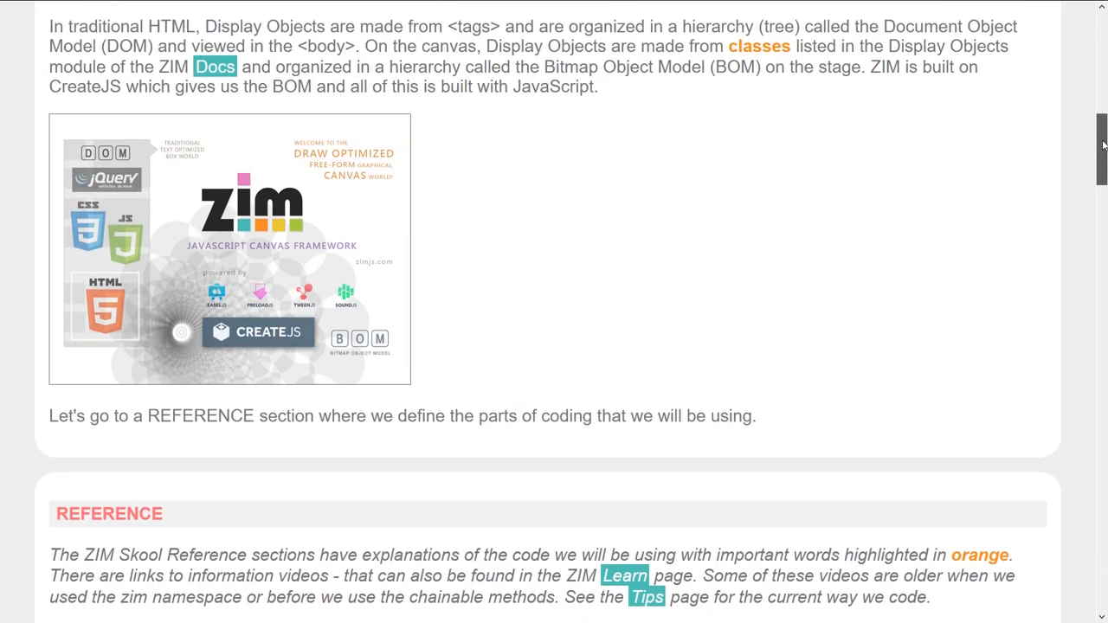
pyautogui.scroll(-3)
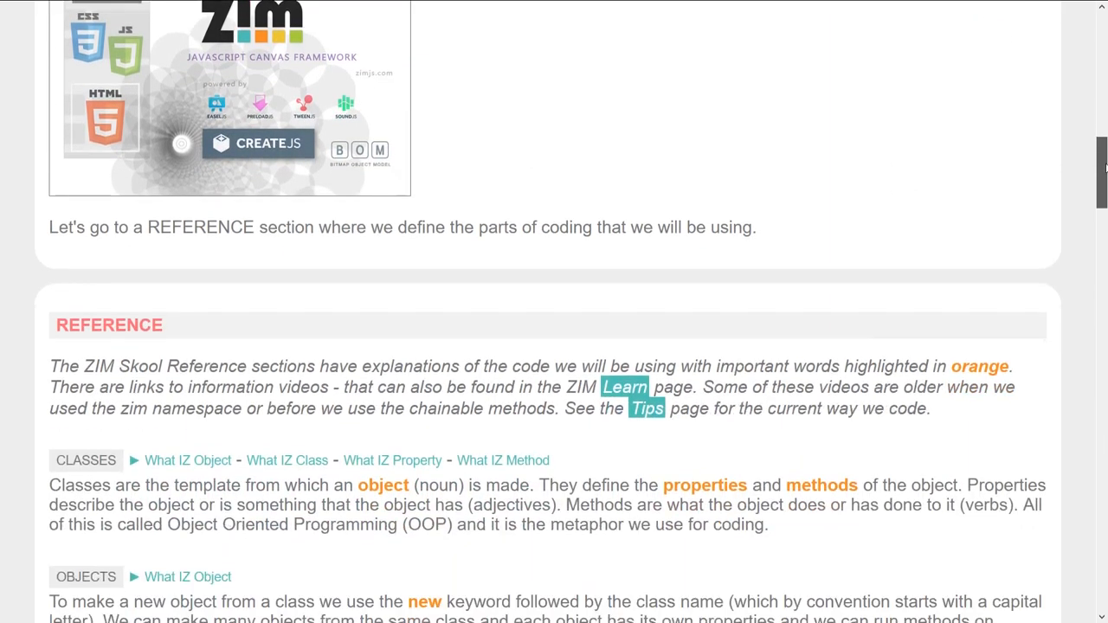
pyautogui.scroll(-3)
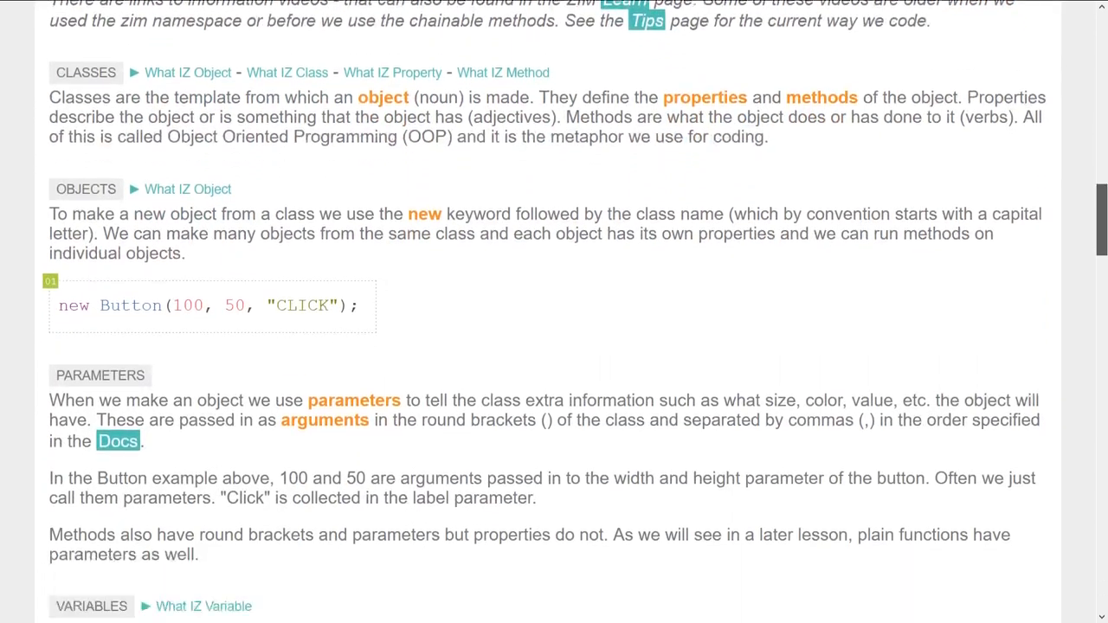
pyautogui.scroll(-3)
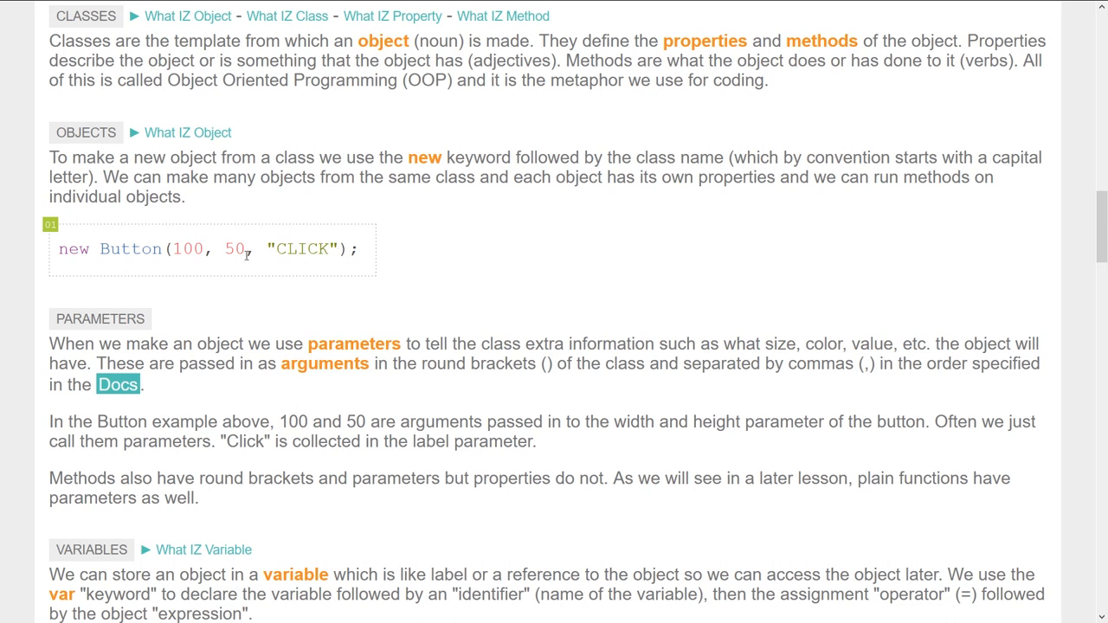
pyautogui.tripleClick(208, 249)
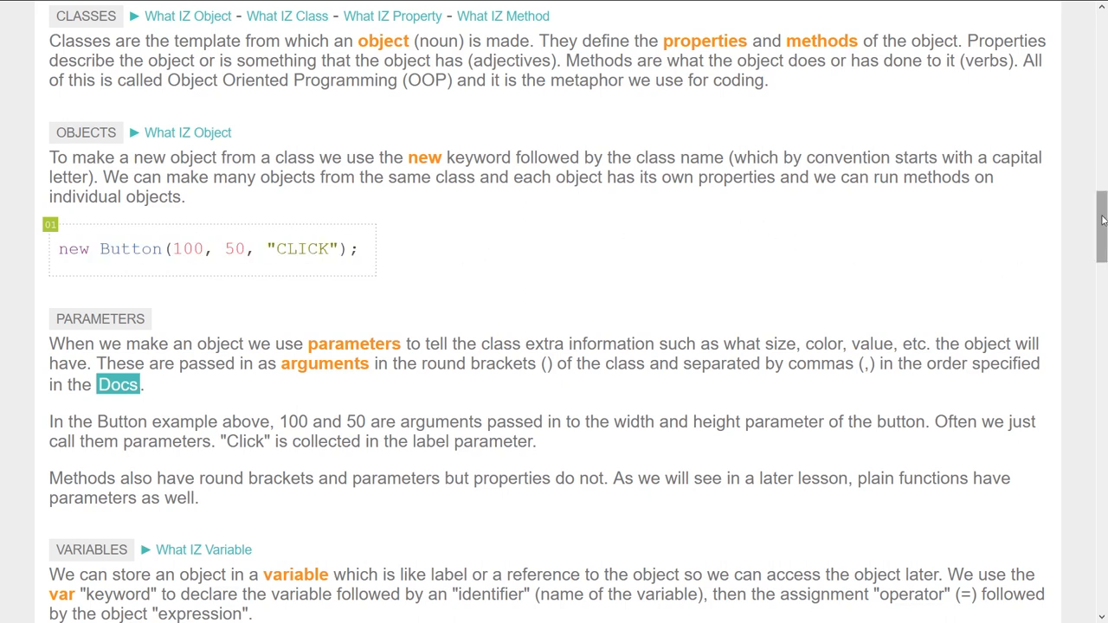
pyautogui.scroll(-3)
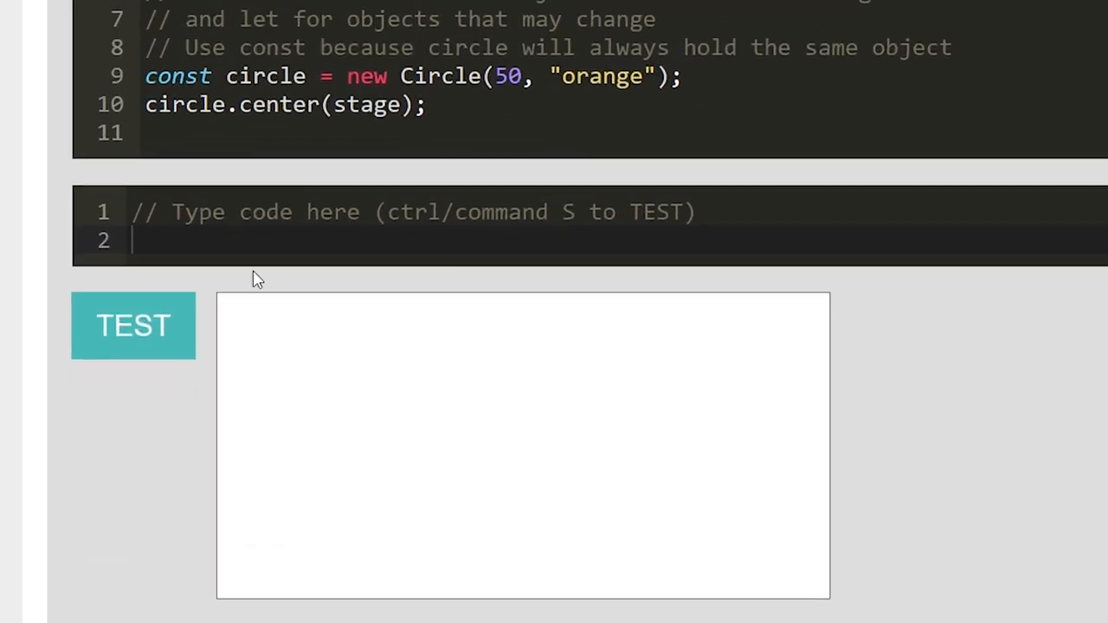
# Step: Test new Circle().center().drag() to draw a black circle, then expand the Transformations exercises
pyautogui.write('new')
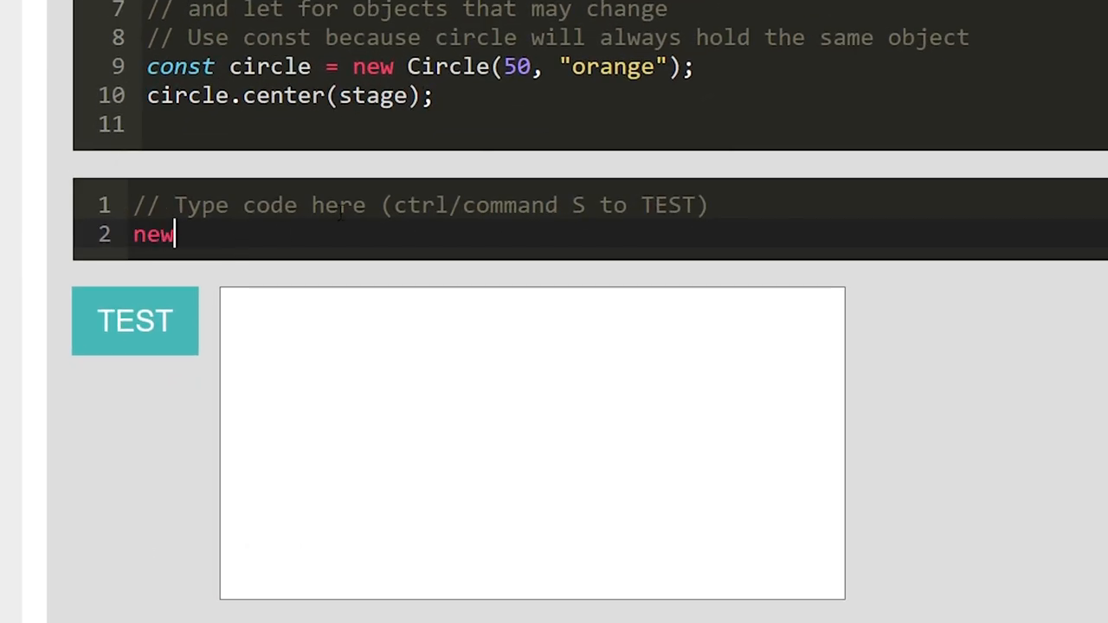
pyautogui.write('Circle()')
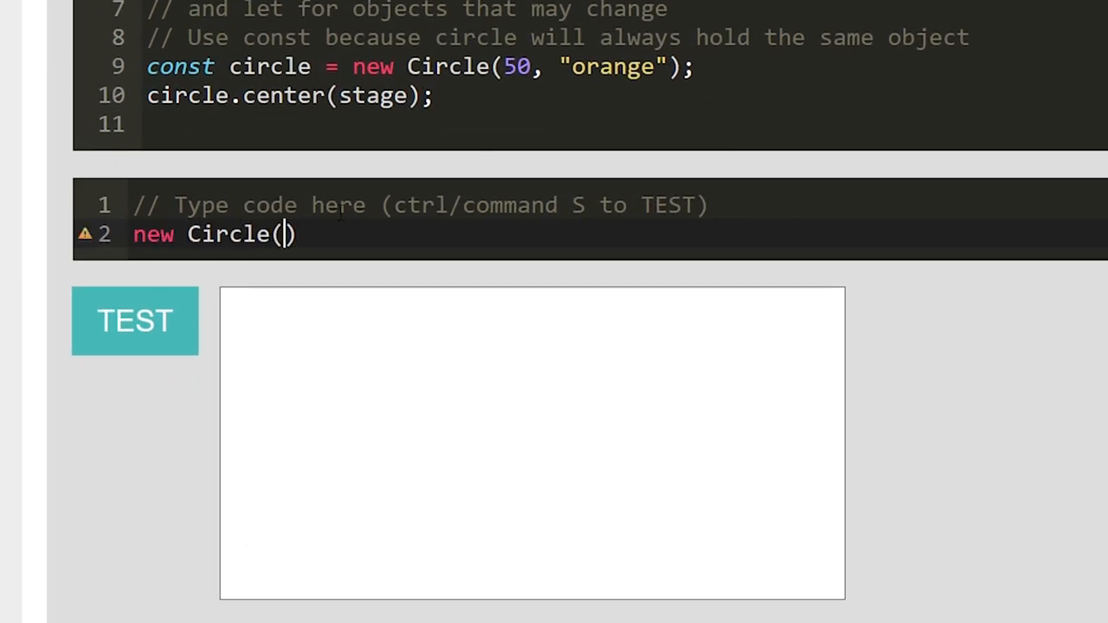
pyautogui.write('.cente')
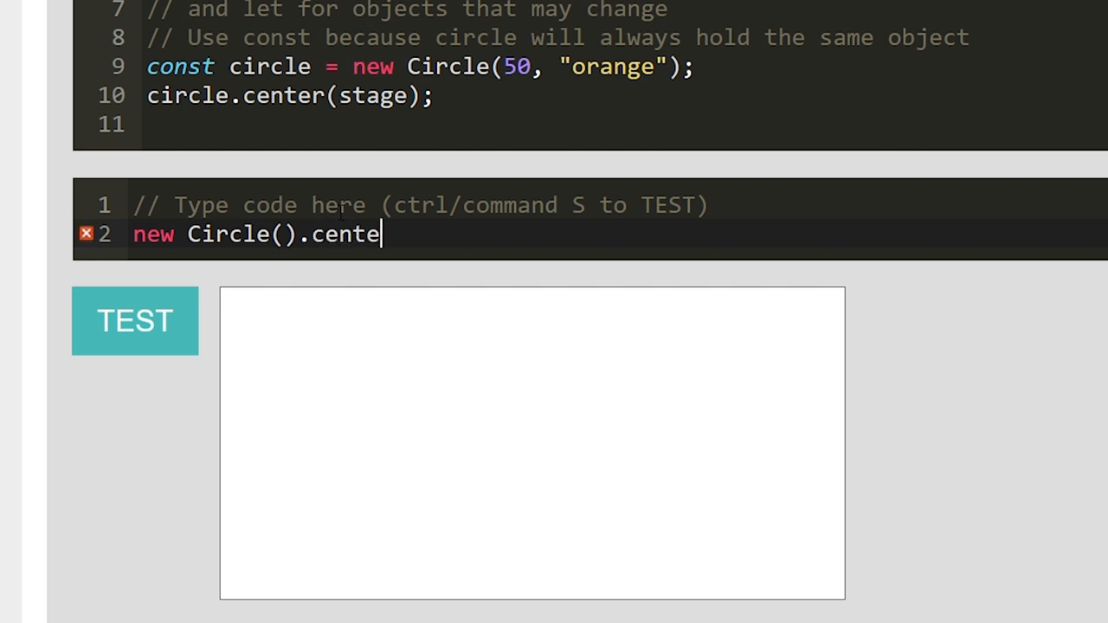
pyautogui.write('r().drag();')
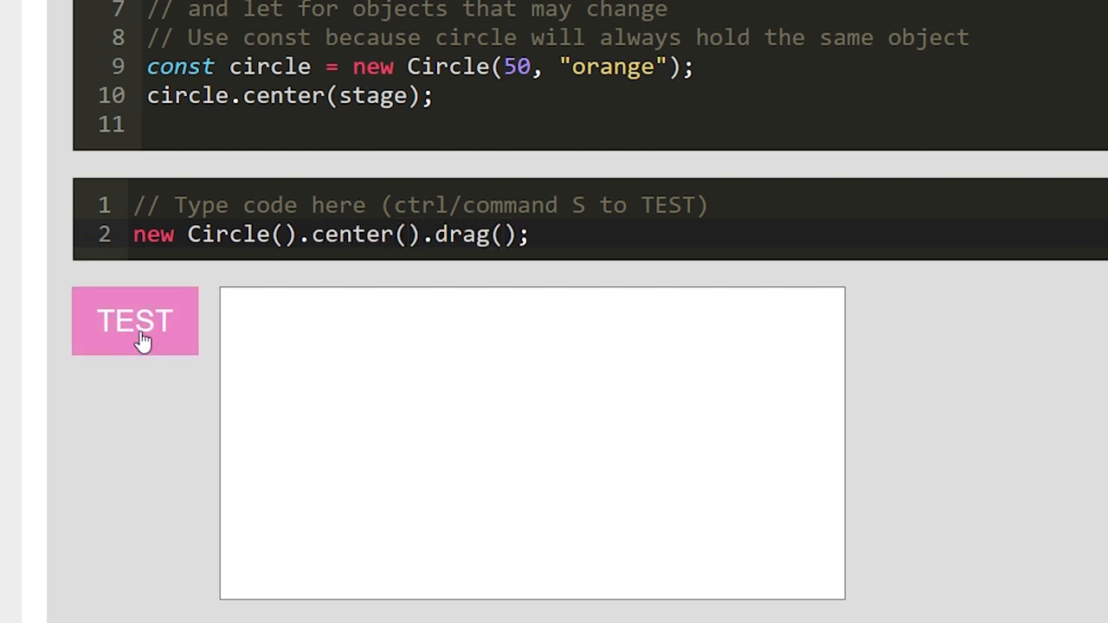
pyautogui.click(135, 320)
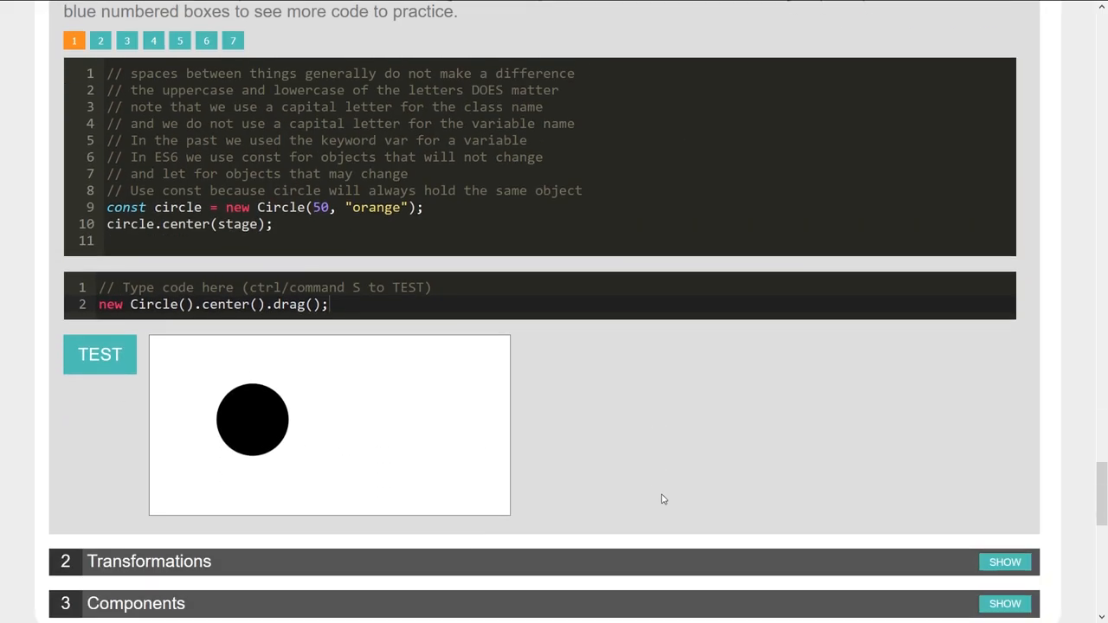
pyautogui.click(1005, 561)
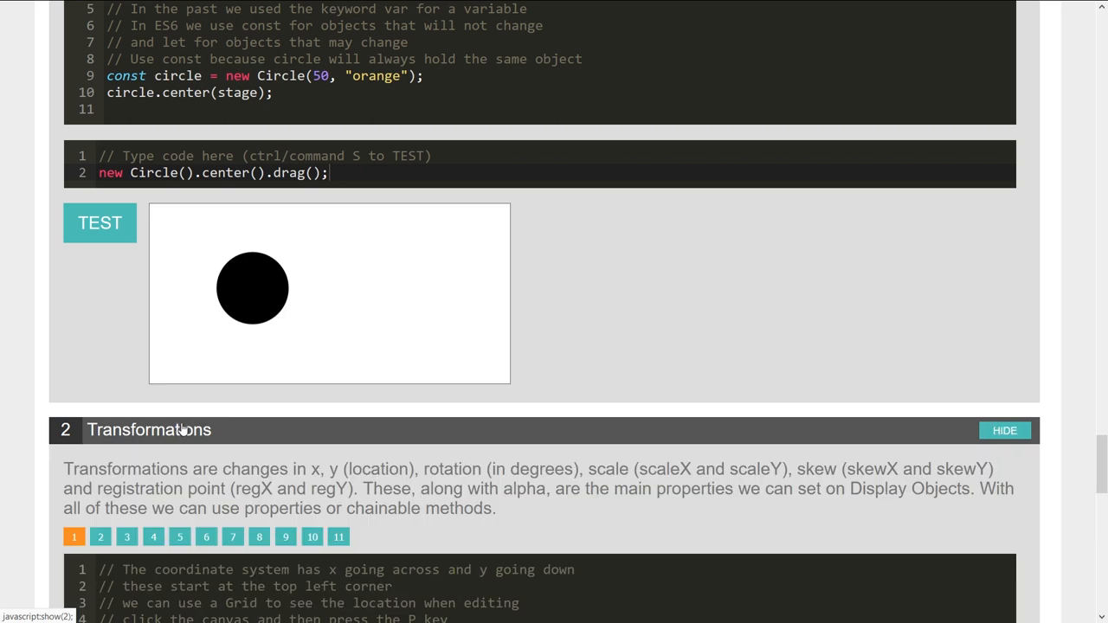
# Step: View Transformations example 6, hide Transformations and Shapes, and scroll to the Summary
pyautogui.click(206, 232)
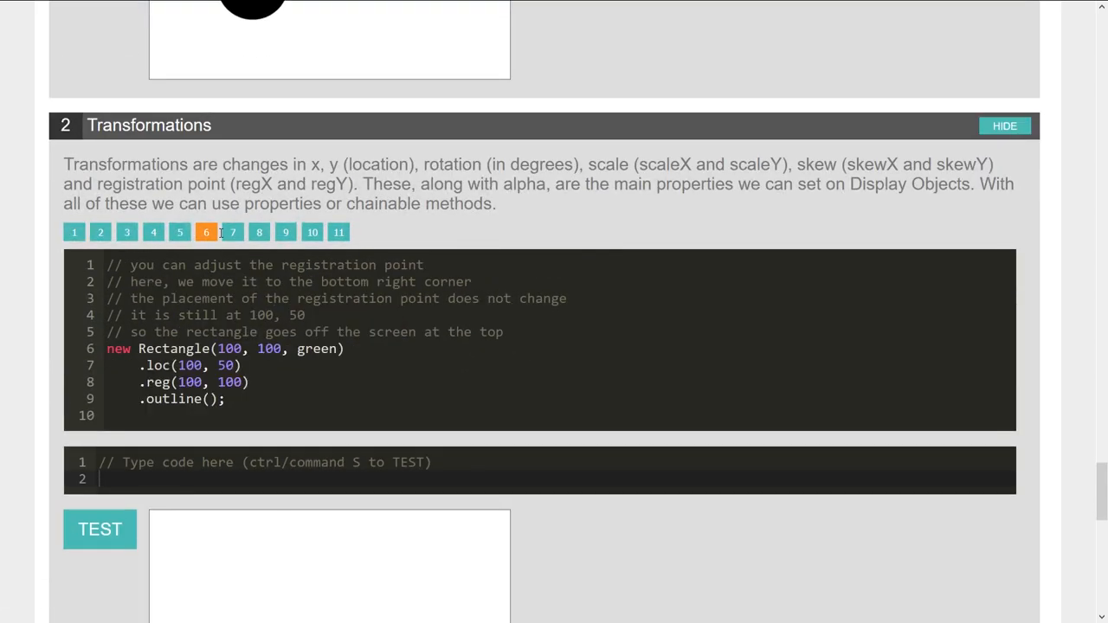
pyautogui.click(232, 232)
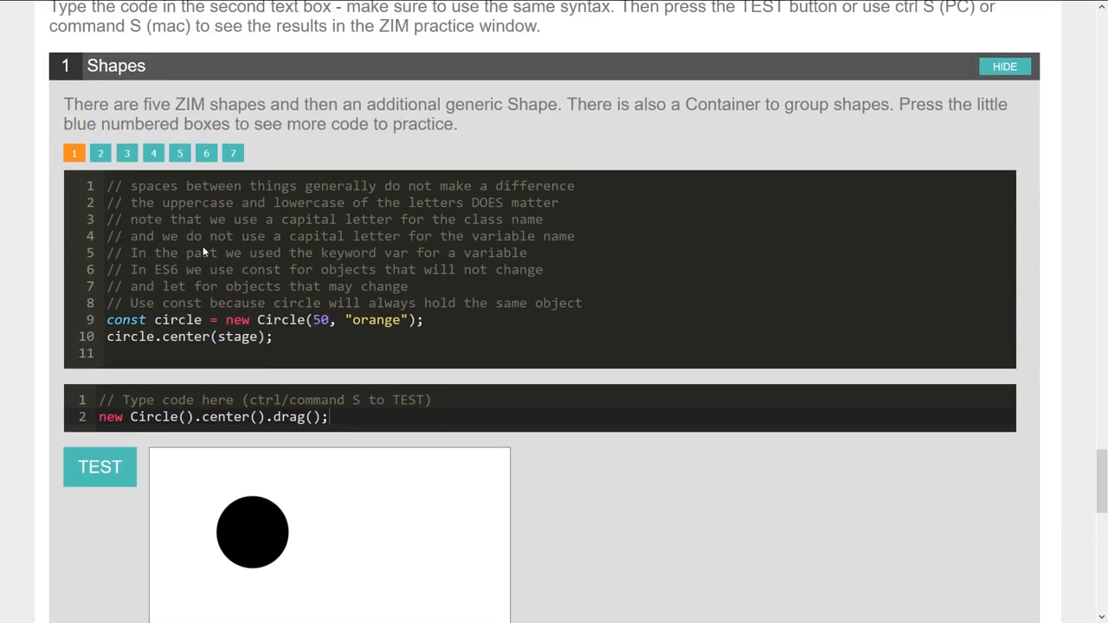
pyautogui.click(1005, 66)
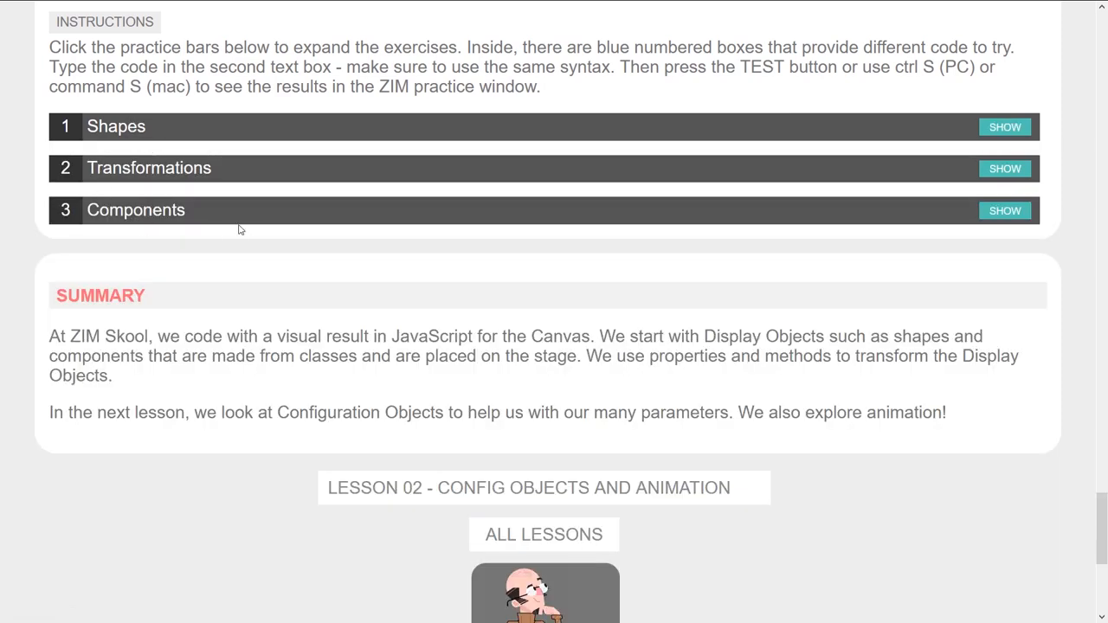
pyautogui.moveTo(315, 275)
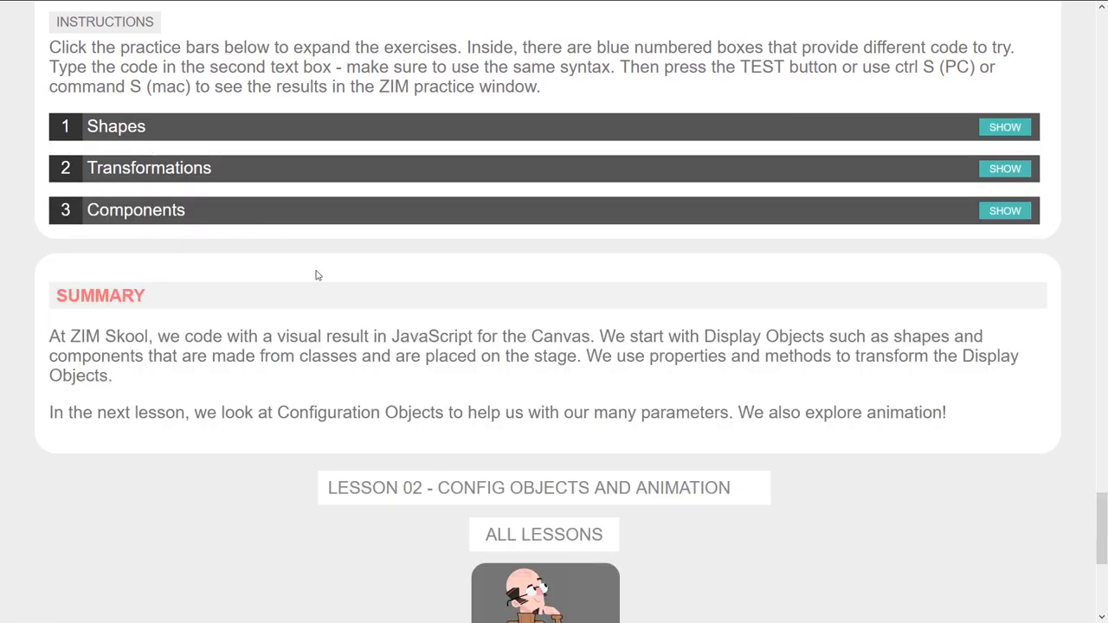
pyautogui.scroll(-3)
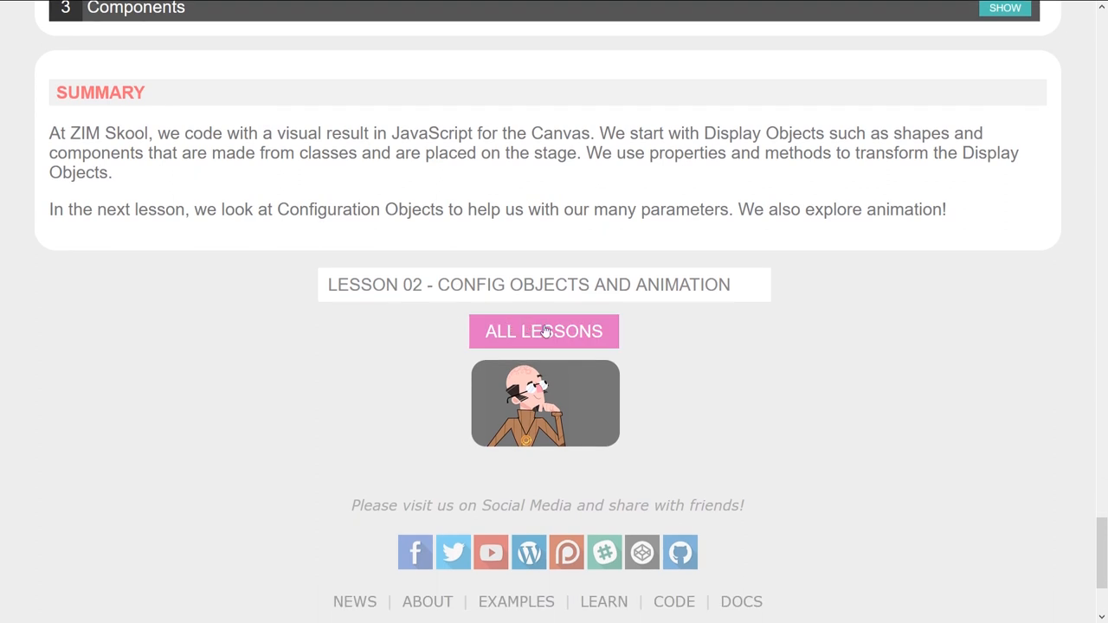
# Step: Return to the ZIM Skool lessons page via ALL LESSONS, with Lesson 01 near the top
pyautogui.click(543, 333)
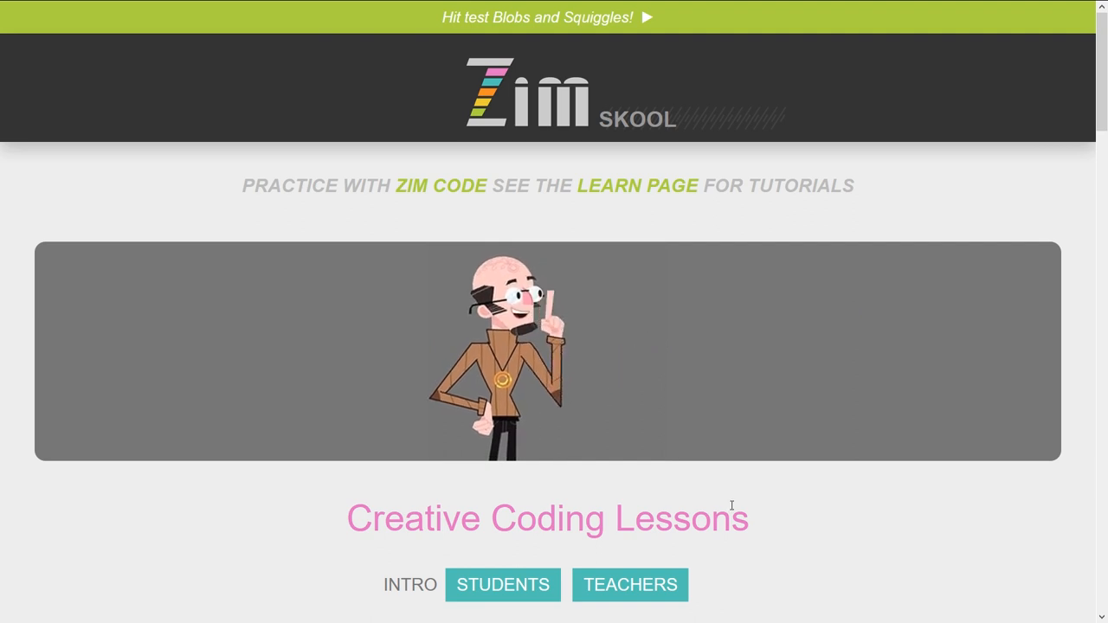
pyautogui.scroll(-3)
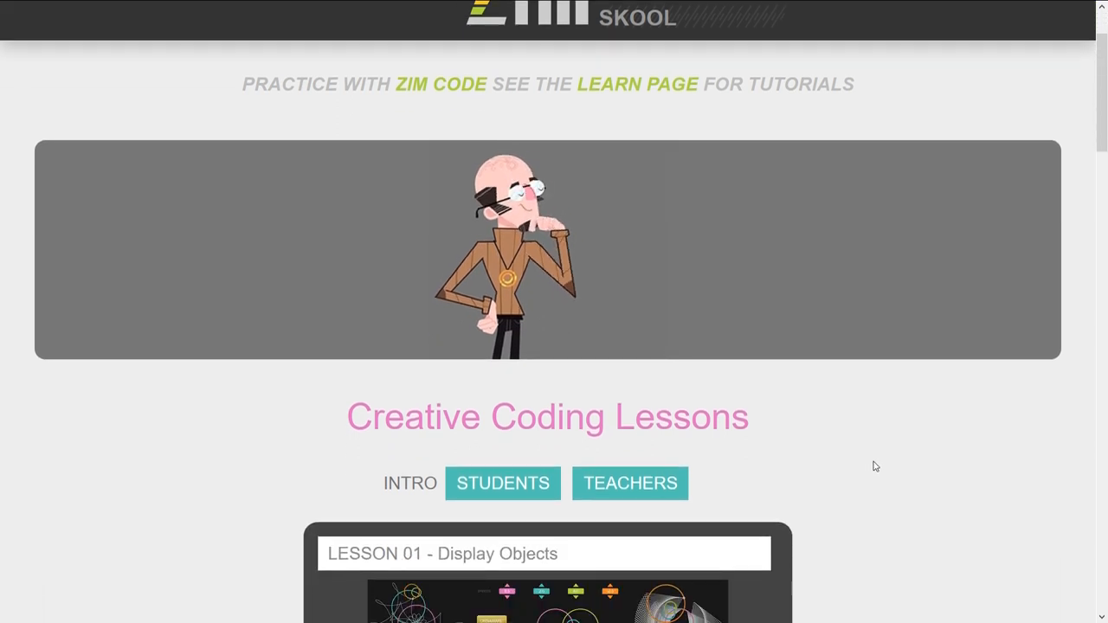